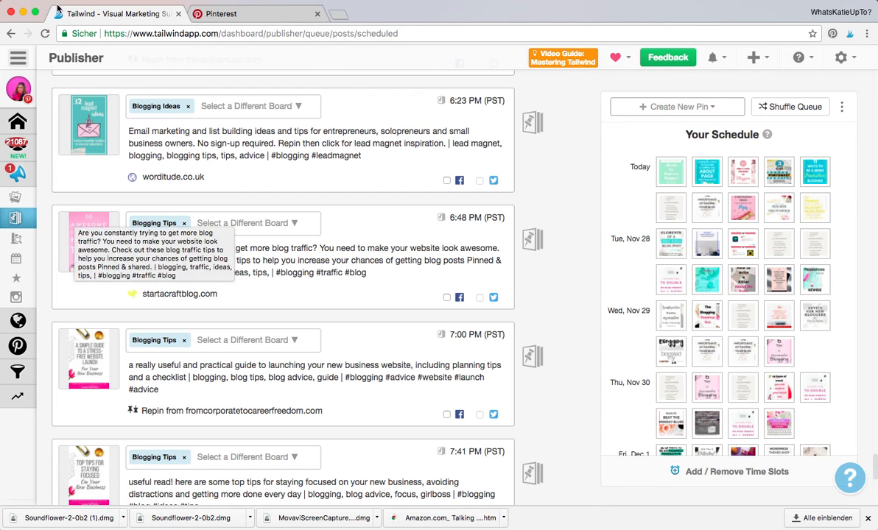
mouse_move(46, 22)
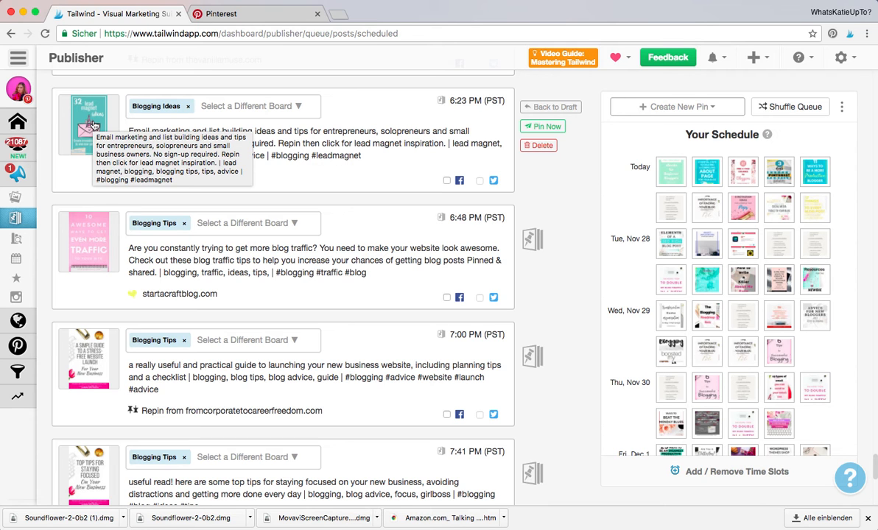
mouse_move(431, 95)
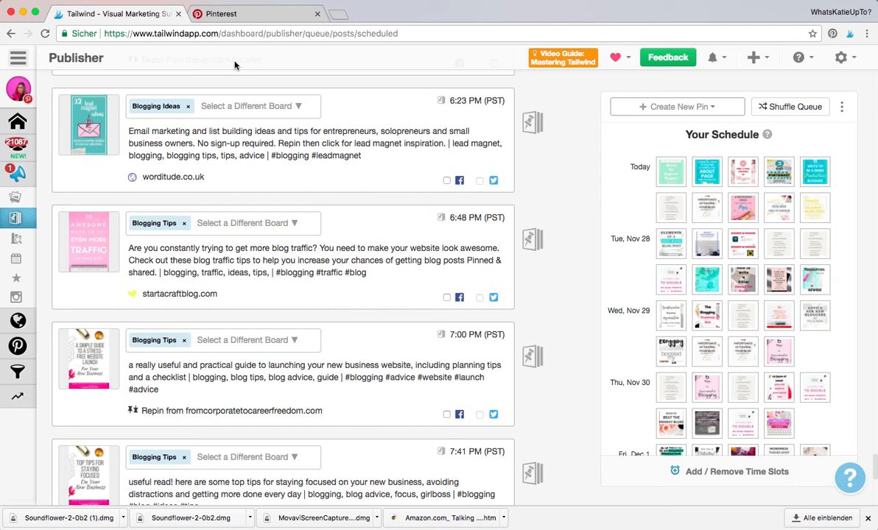
Capture the 'How to create your Blog Niche Idea?' pin from Pinterest into Tailwind as a draft
left_click(221, 14)
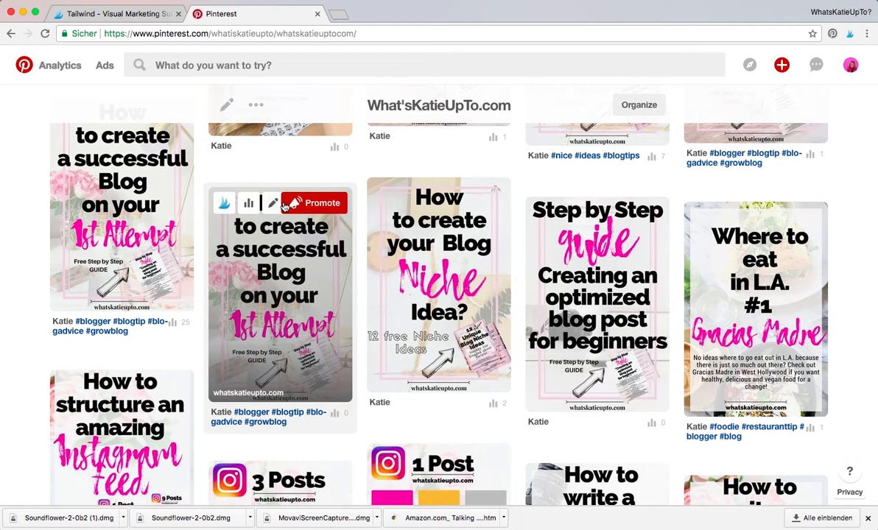
mouse_move(527, 153)
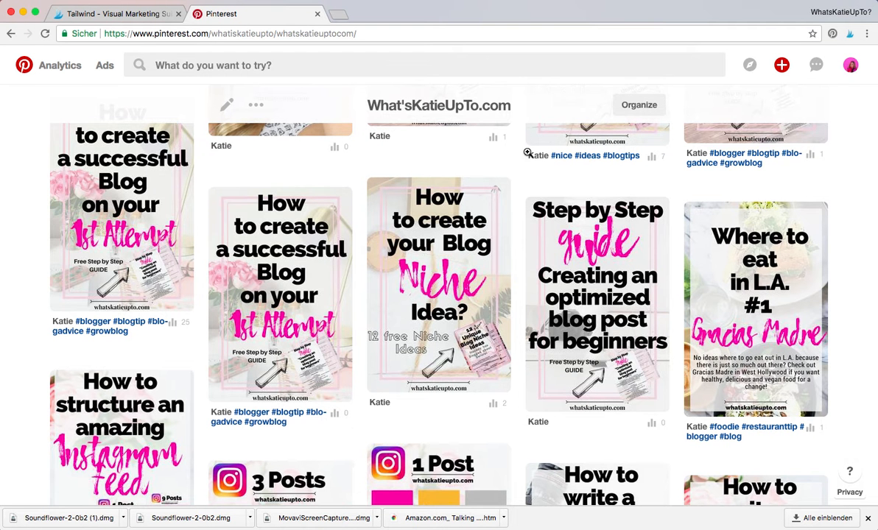
mouse_move(439, 287)
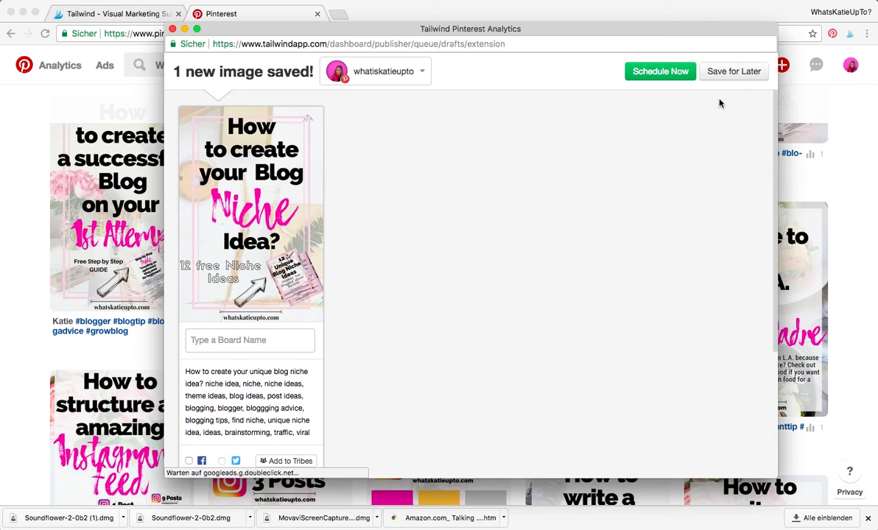
mouse_move(734, 72)
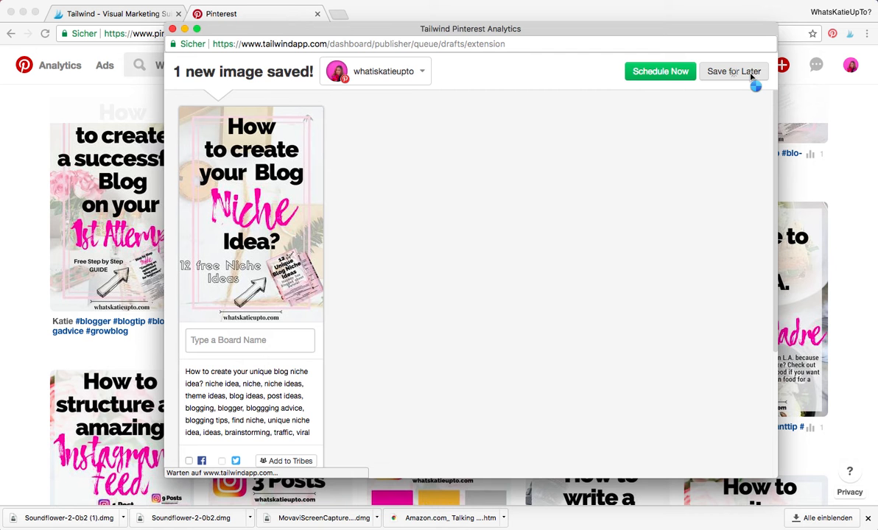
left_click(734, 70)
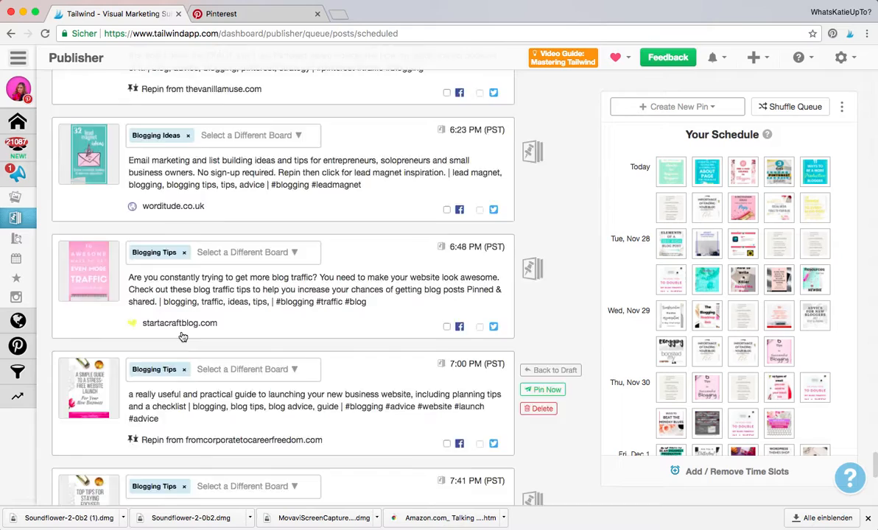
Delete the duplicate 'Blog Niche Idea' copy from Tailwind's Drafts list
scroll("down", 3)
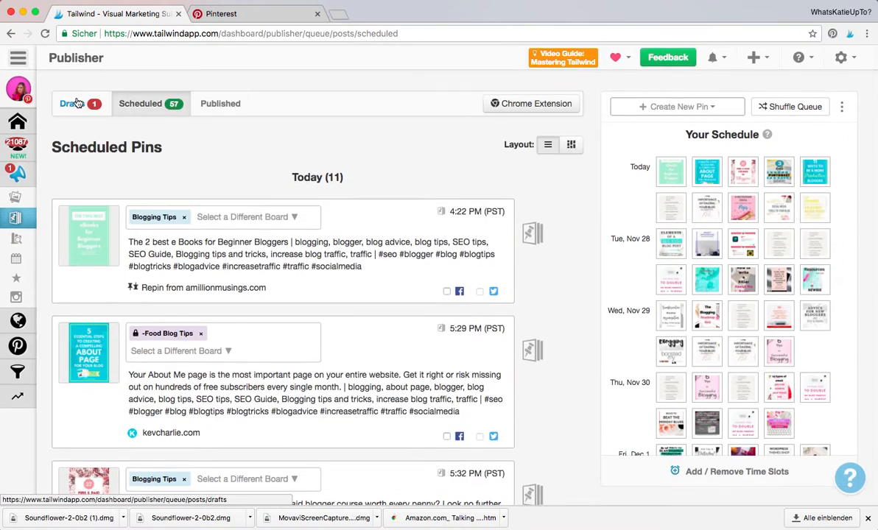
left_click(71, 103)
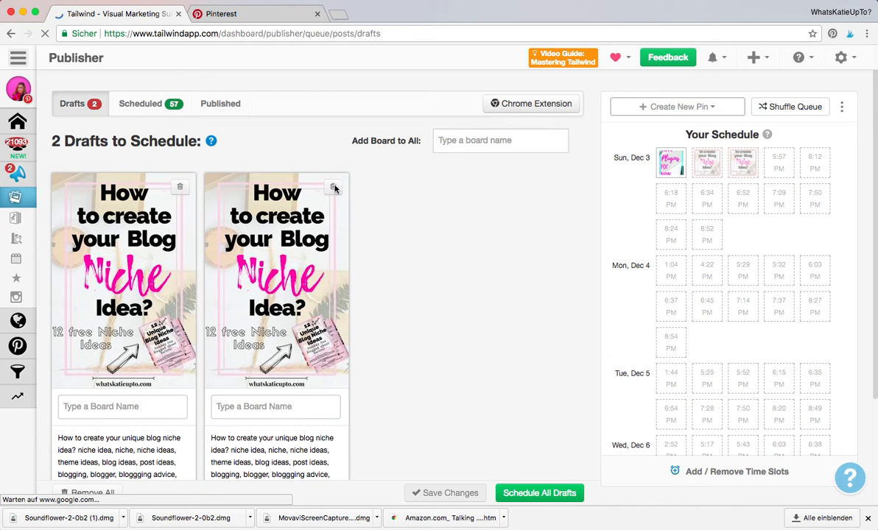
left_click(334, 187)
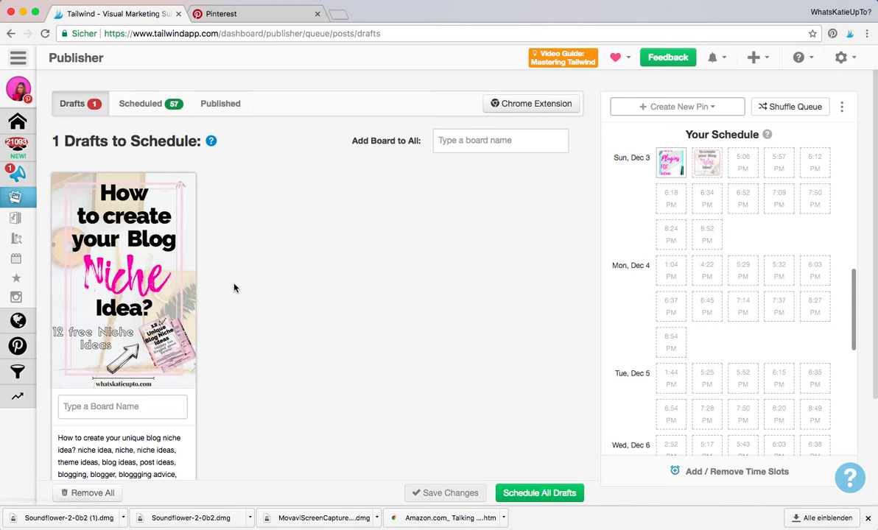
mouse_move(257, 172)
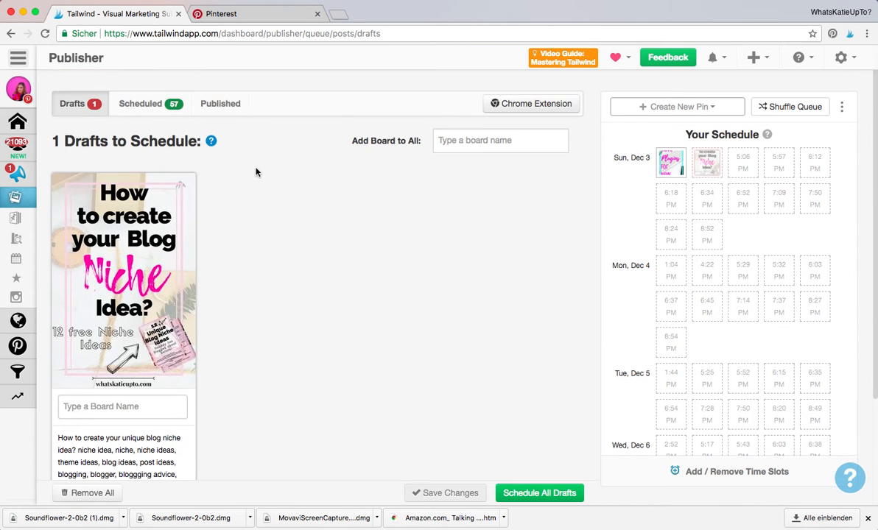
scroll("down", 3)
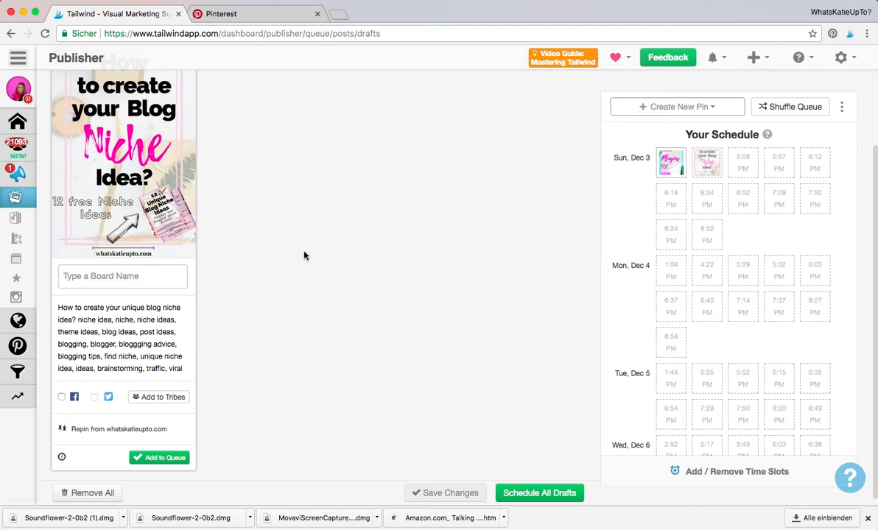
Assign five group boards, including Blogging For Fun and Blogging Pros Group Board, to the draft
left_click(123, 277)
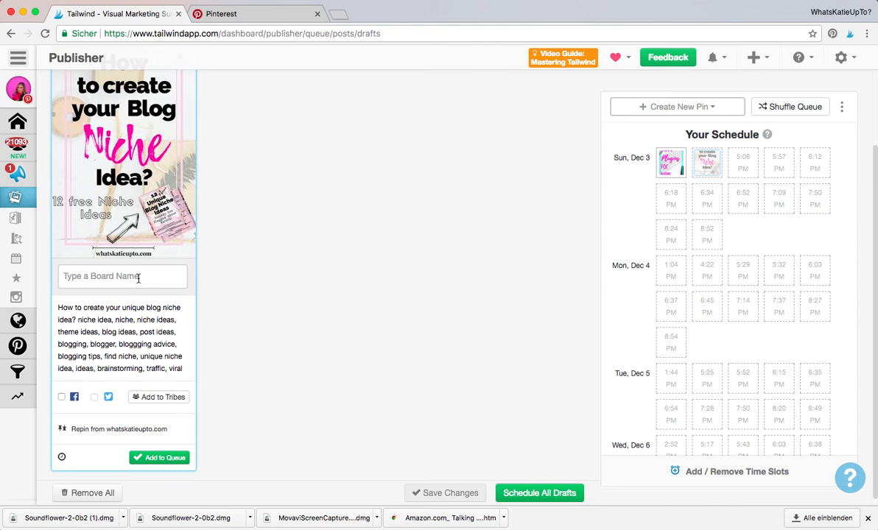
left_click(122, 276)
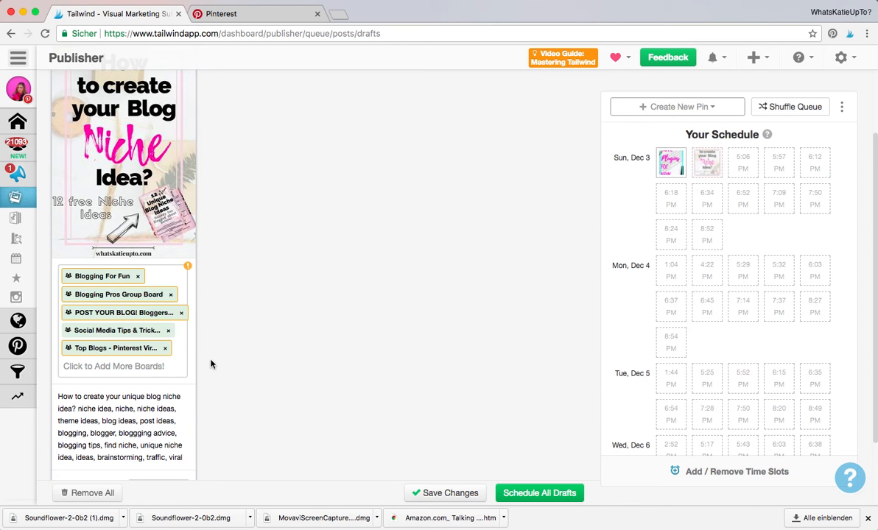
mouse_move(136, 130)
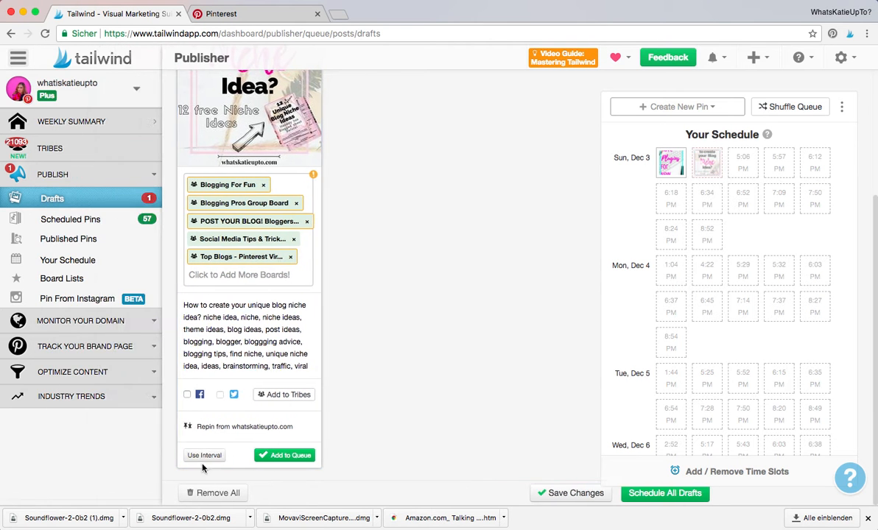
Set an Open Time Slots interval of 1 day, first pin Dec 3, 2017 at 4:43 PM
left_click(204, 455)
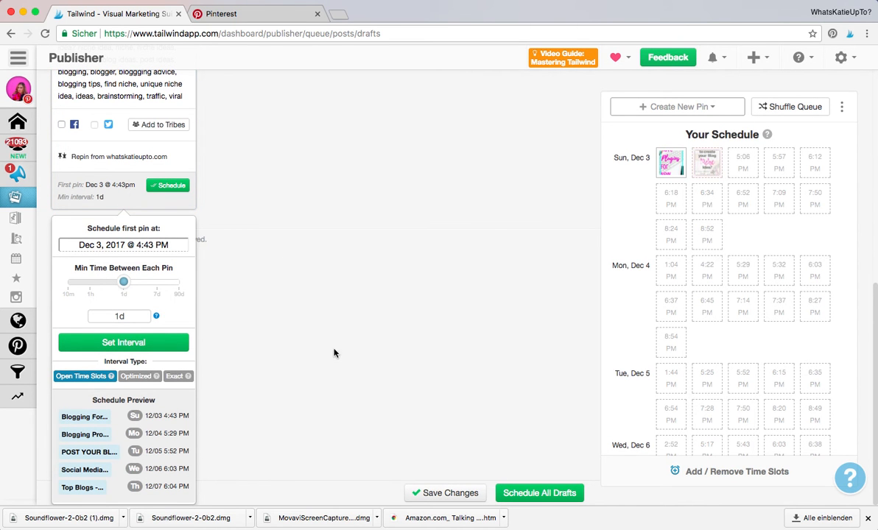
mouse_move(199, 394)
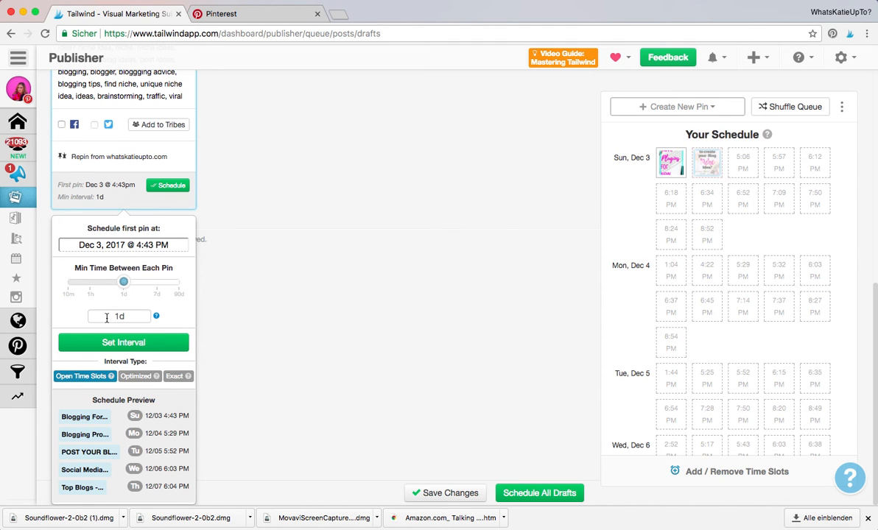
left_click(119, 316)
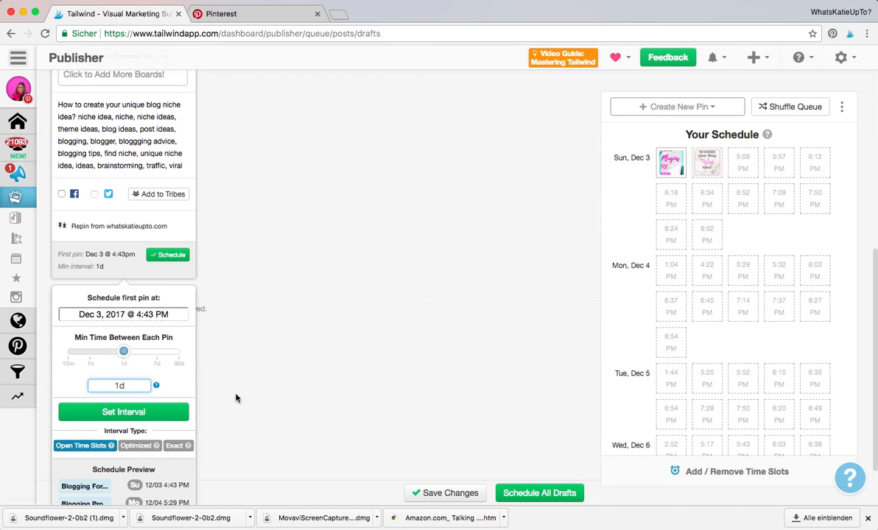
scroll("down", 3)
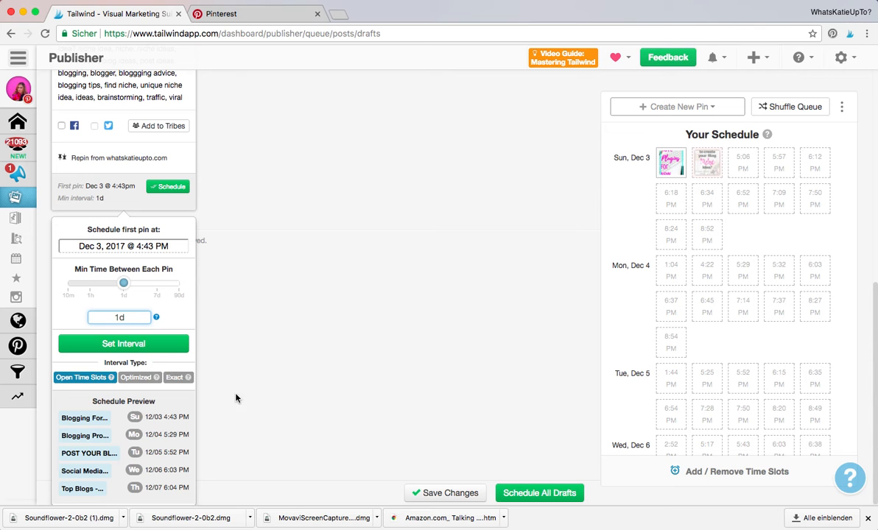
mouse_move(520, 386)
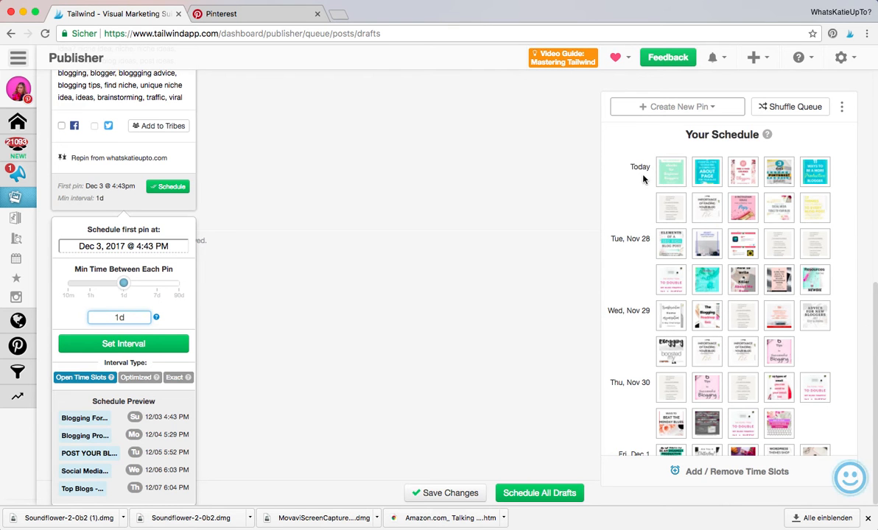
mouse_move(671, 243)
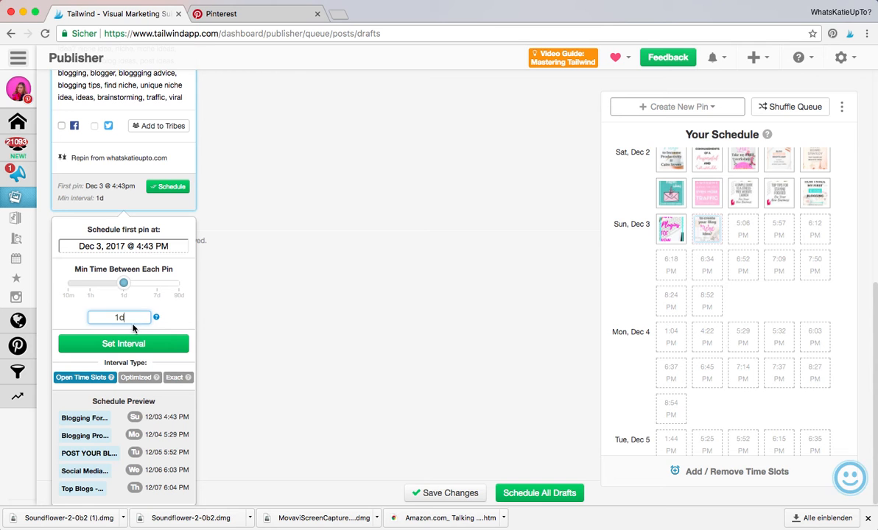
type("4")
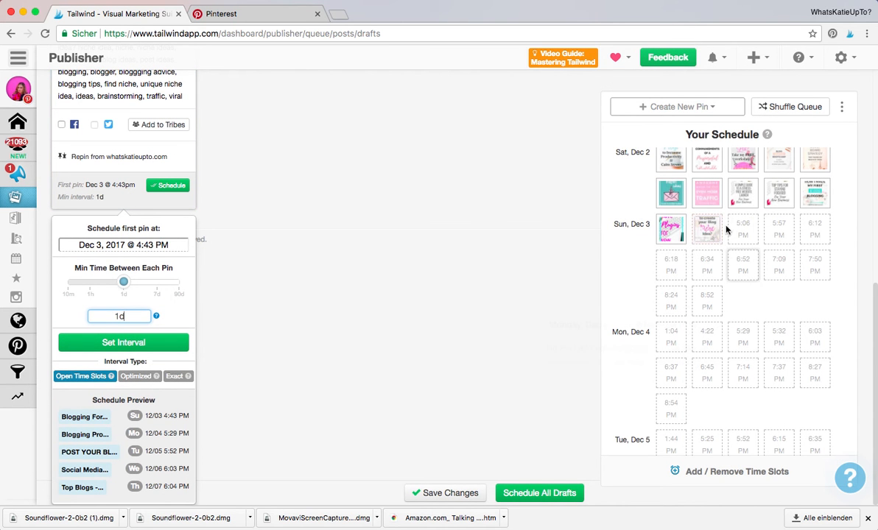
mouse_move(744, 229)
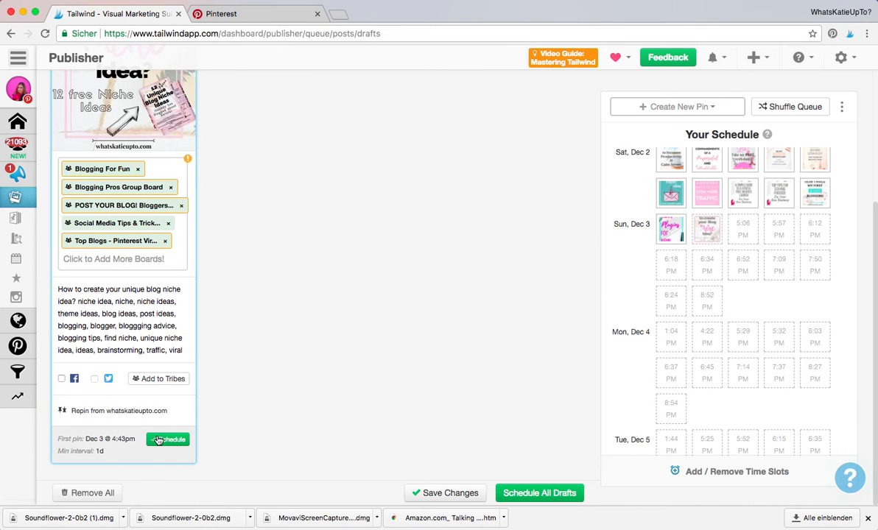
left_click(167, 439)
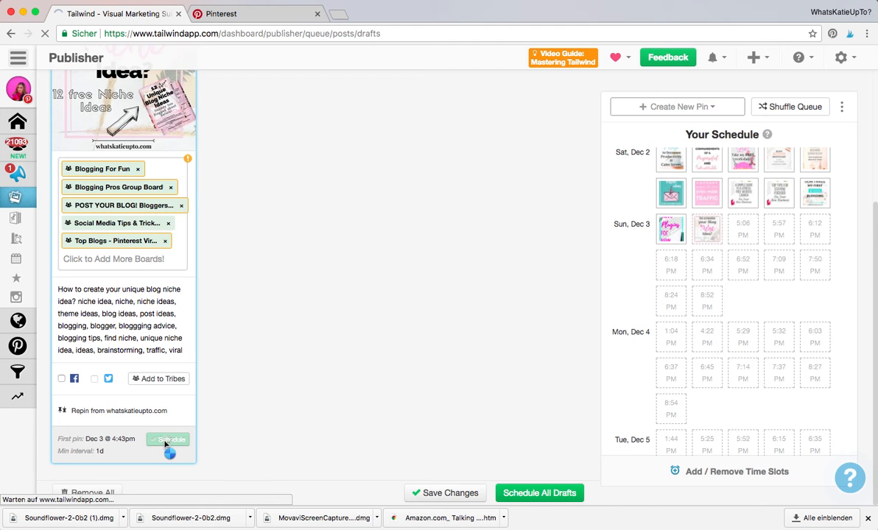
left_click(168, 439)
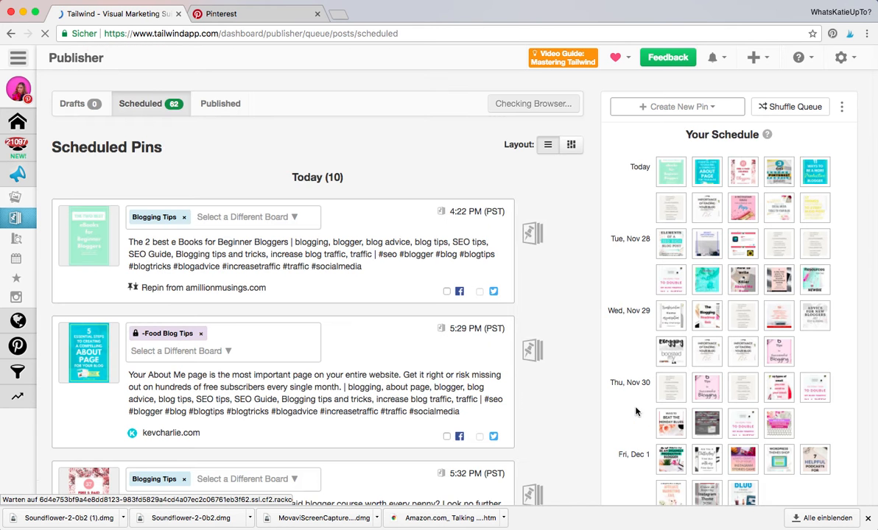
scroll("down", 3)
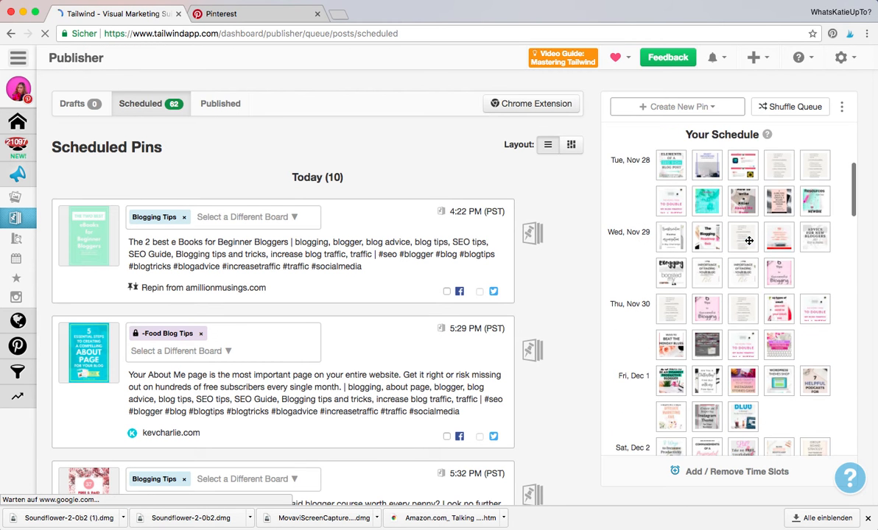
scroll("down", 3)
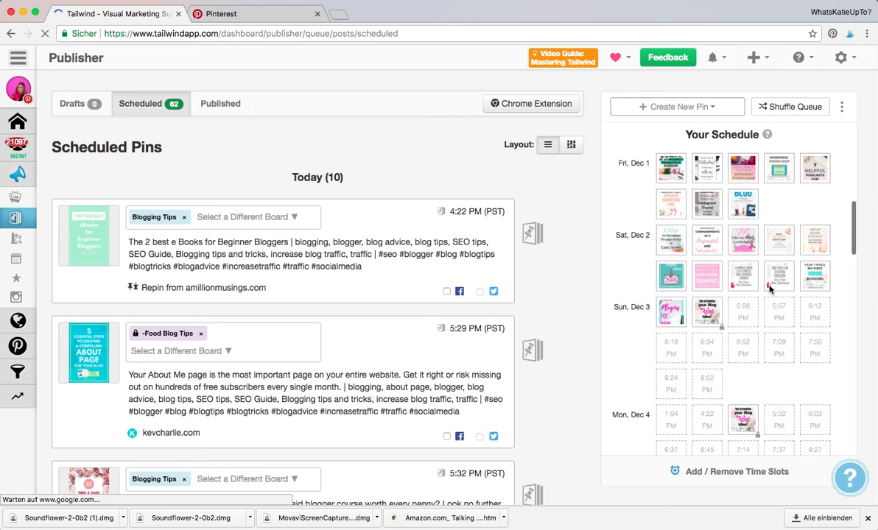
mouse_move(720, 330)
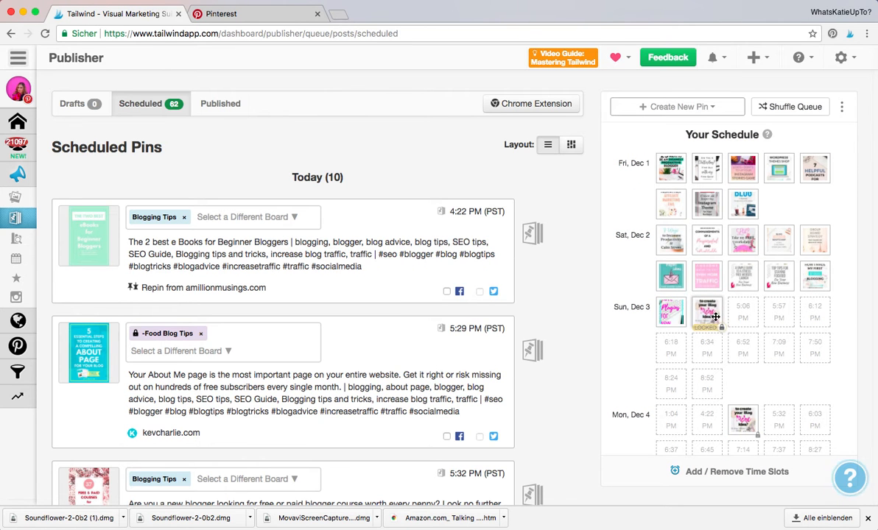
scroll("down", 3)
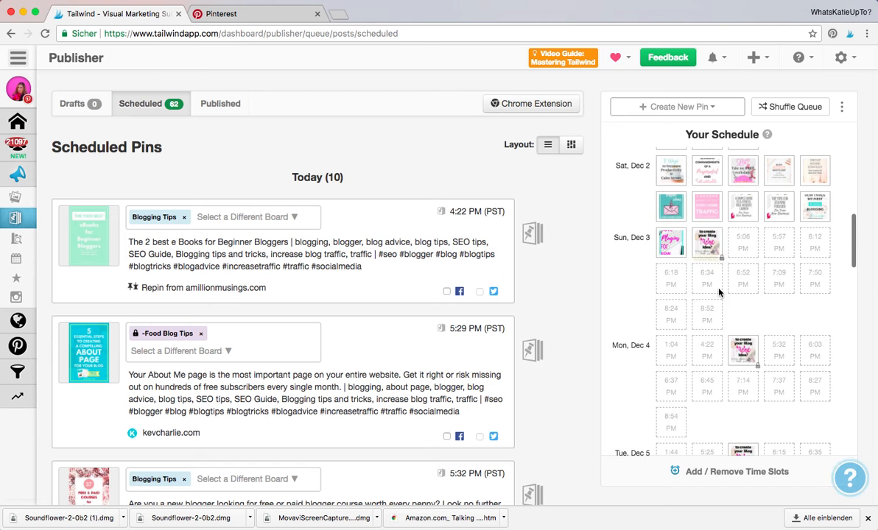
scroll("down", 3)
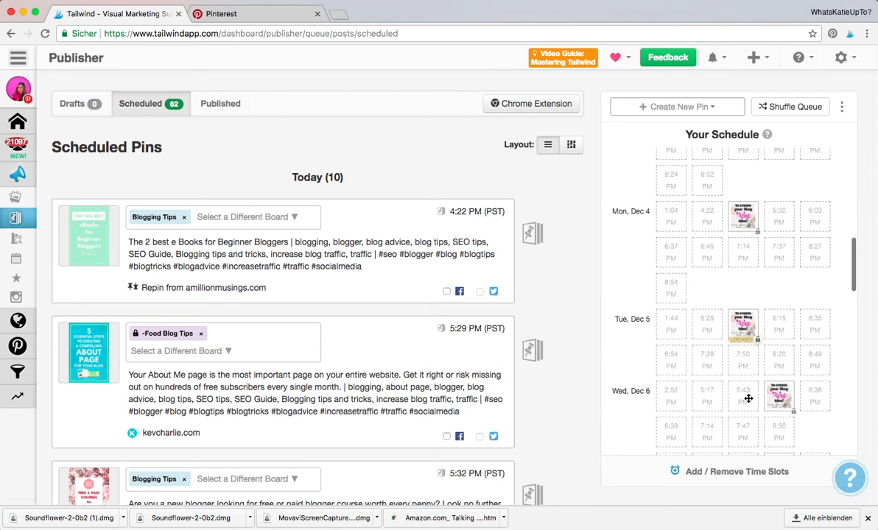
scroll("down", 3)
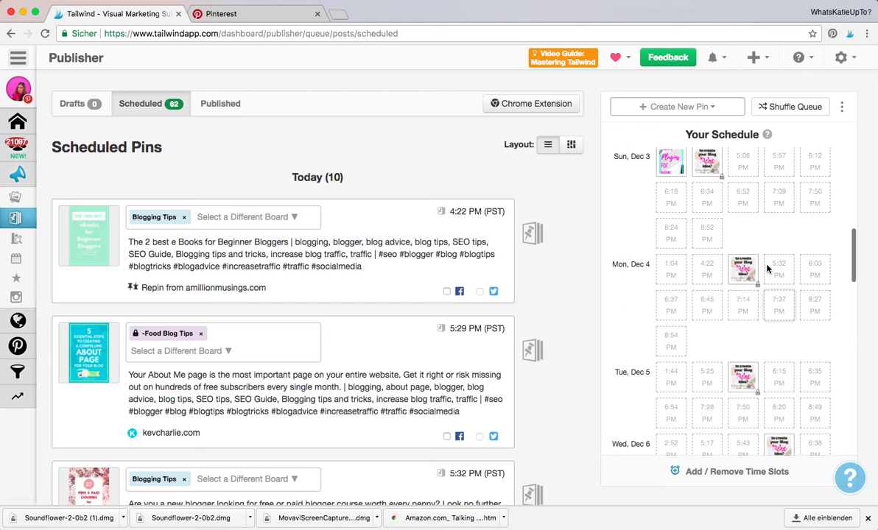
mouse_move(815, 305)
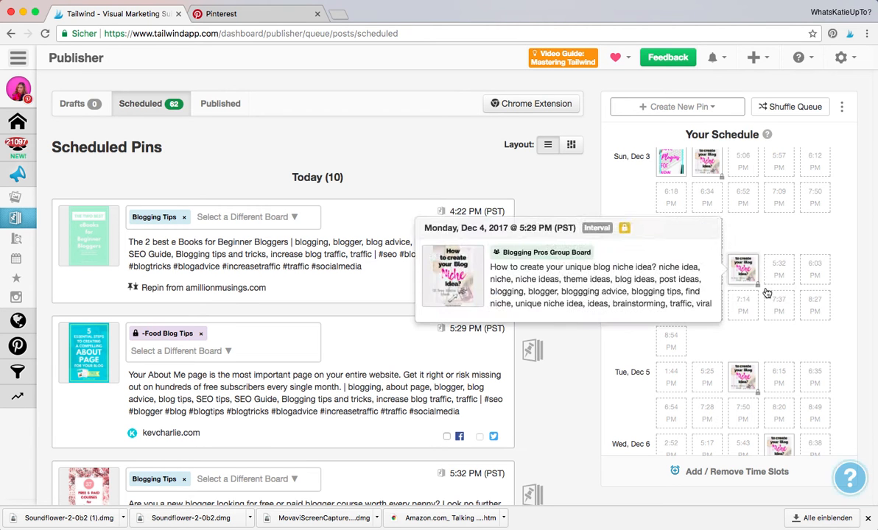
scroll("down", 3)
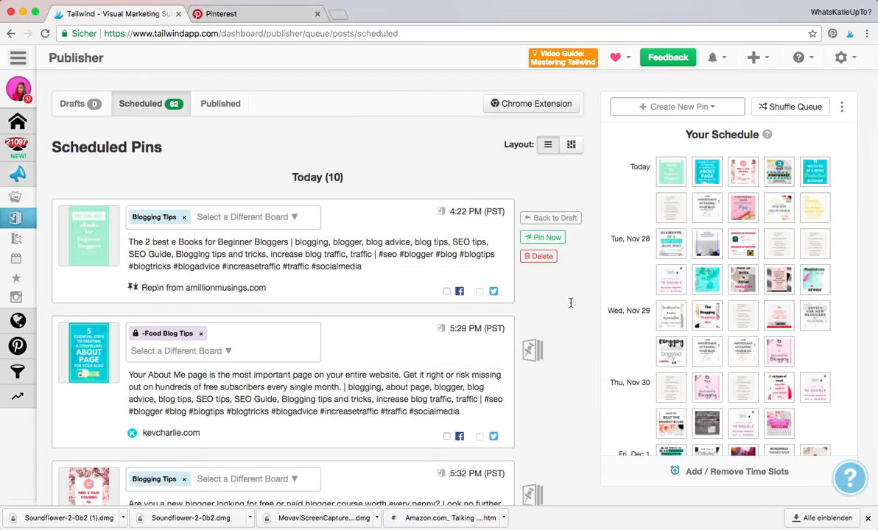
Send one interval-scheduled niche idea pin back to drafts, leaving 61 scheduled pins
scroll("down", 3)
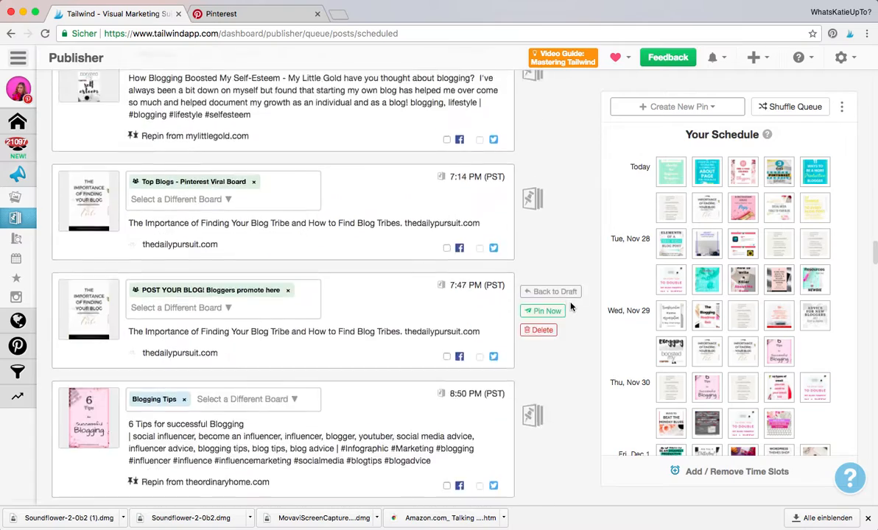
scroll("down", 3)
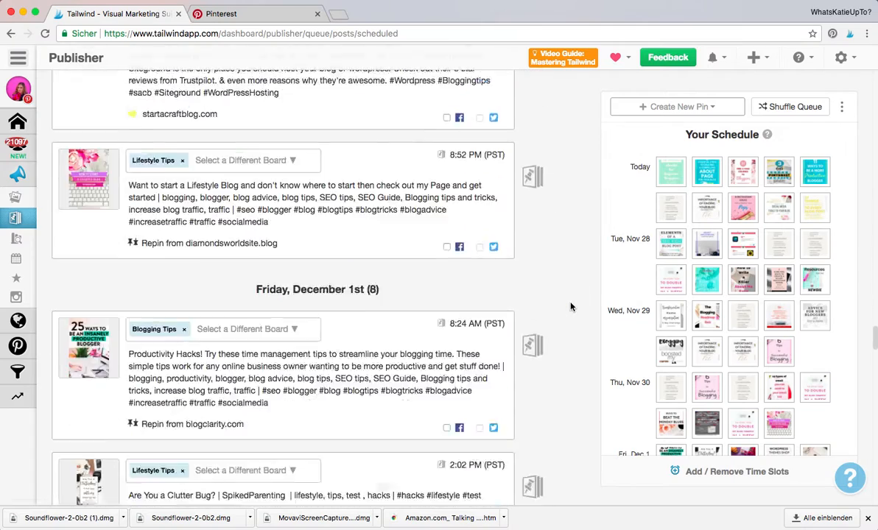
scroll("down", 3)
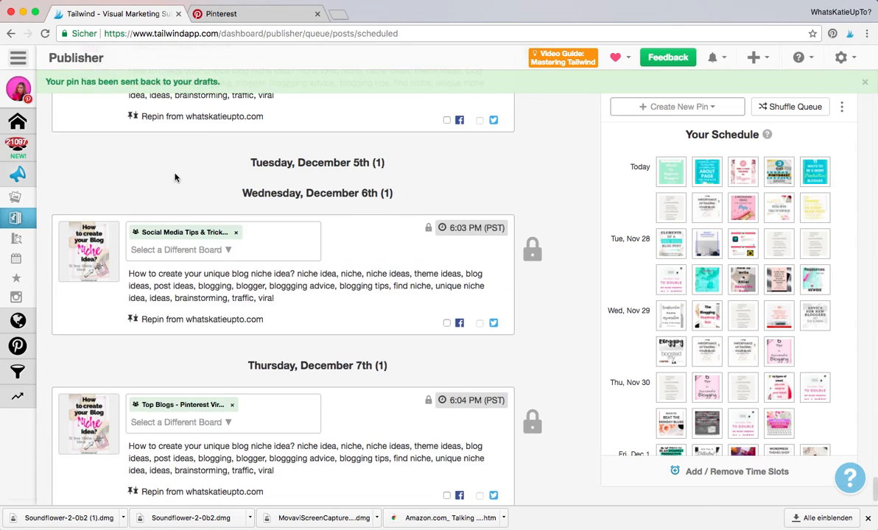
scroll("down", 3)
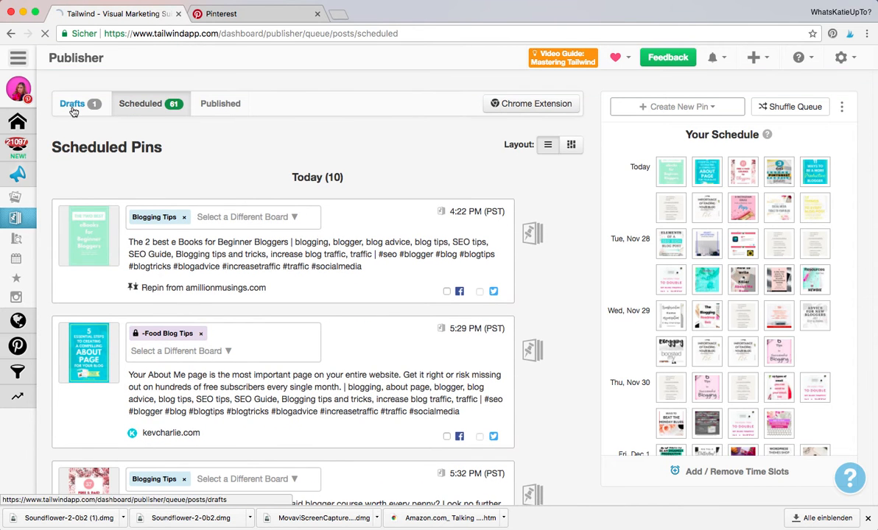
Give the drafted pin an Optimized 1-day interval starting Nov 27 at 3:33 PM
left_click(72, 103)
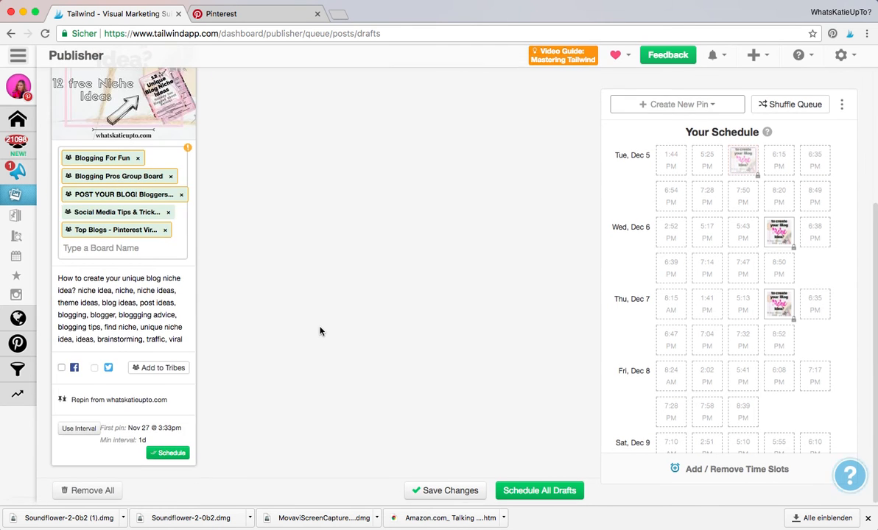
left_click(78, 428)
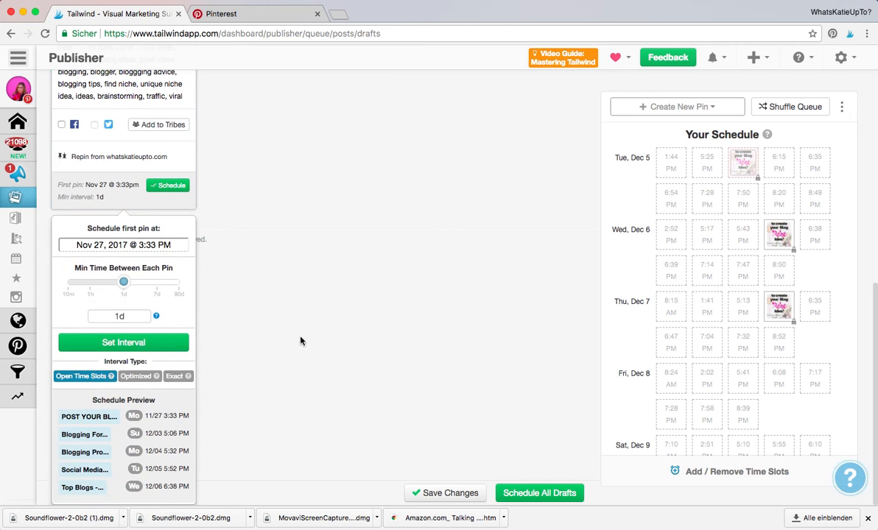
left_click(140, 376)
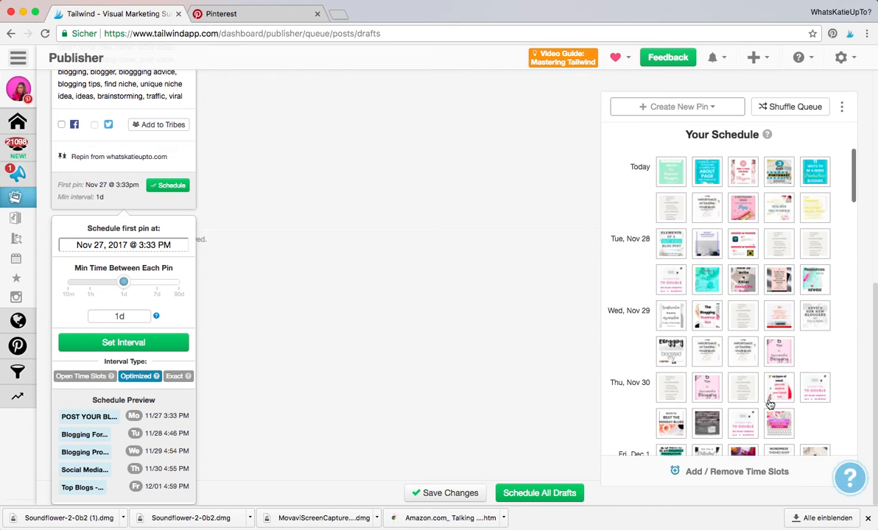
mouse_move(671, 315)
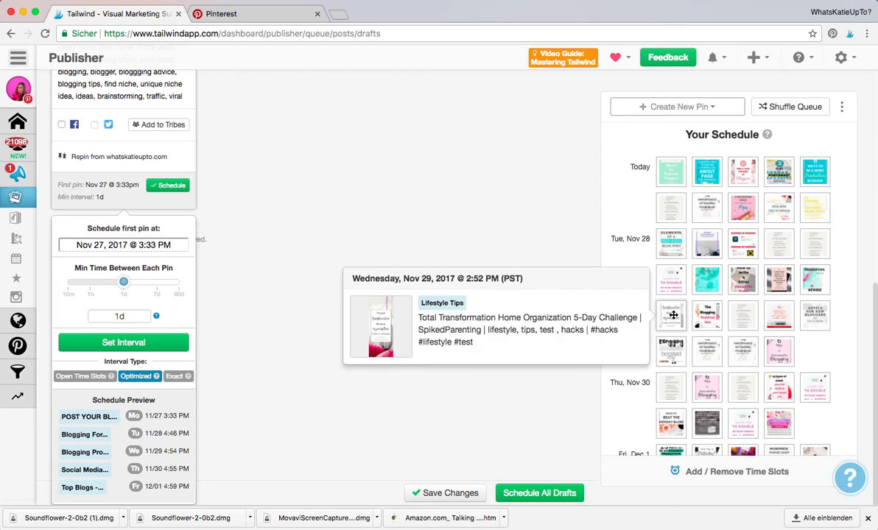
mouse_move(340, 274)
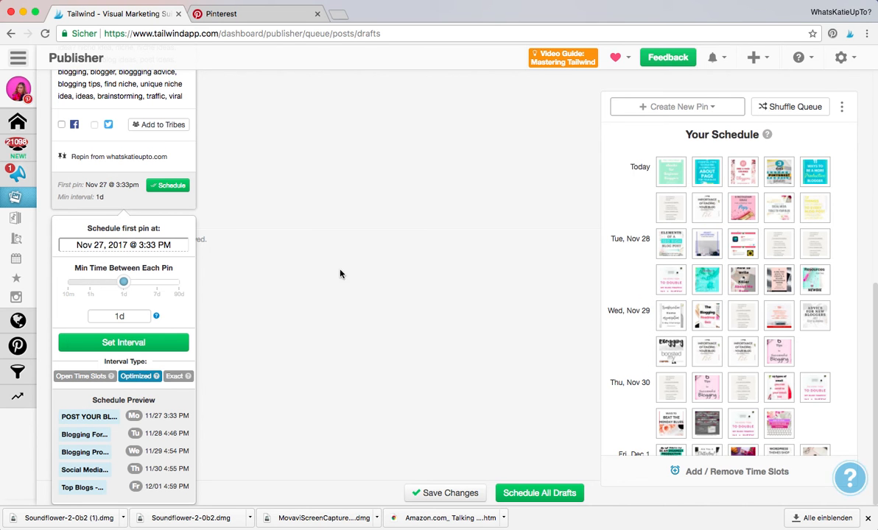
mouse_move(670, 208)
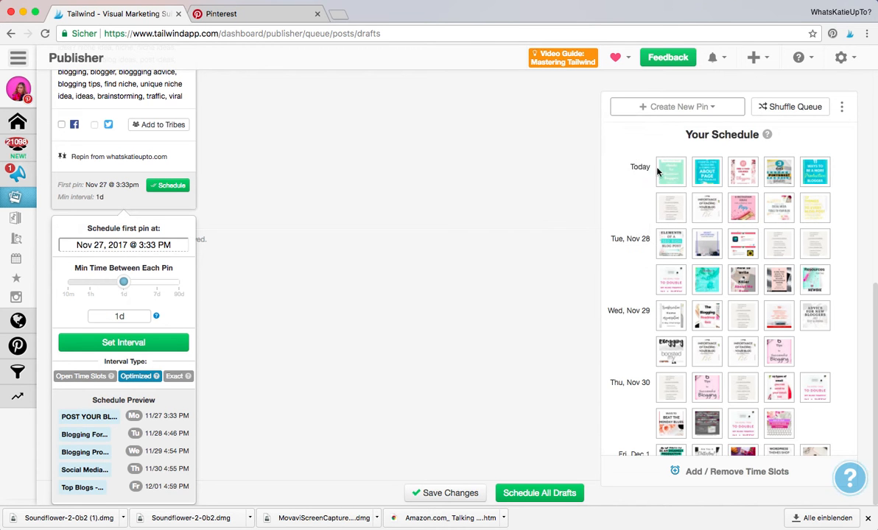
mouse_move(671, 171)
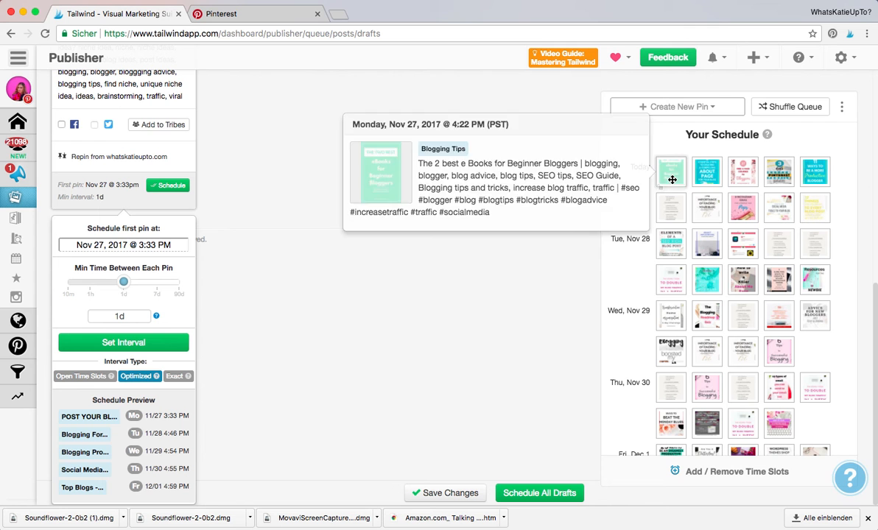
mouse_move(285, 374)
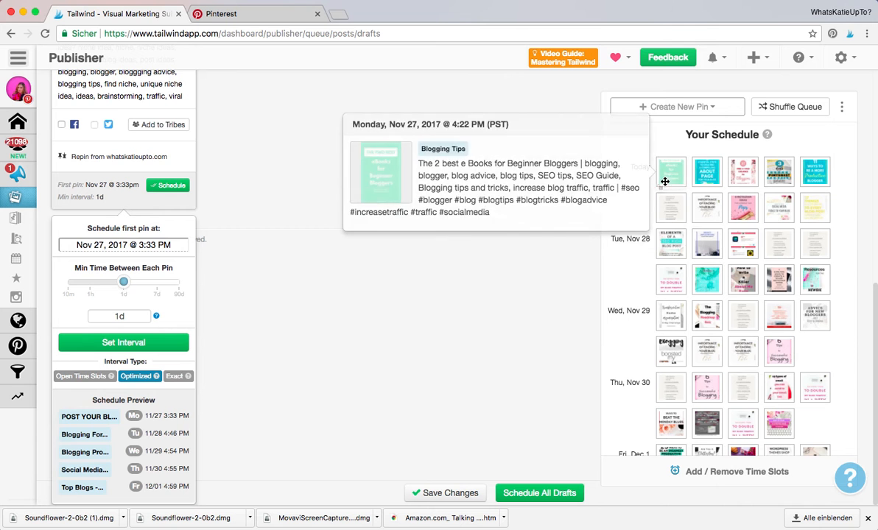
scroll("down", 3)
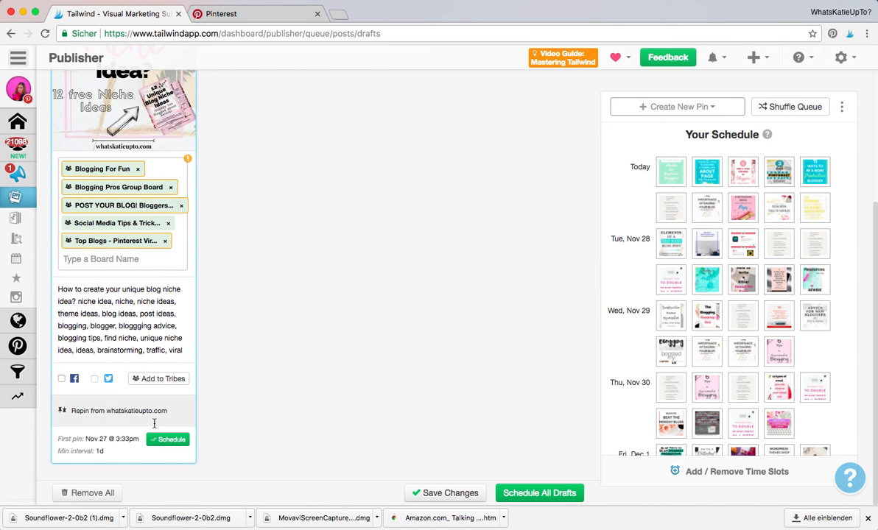
Schedule the niche idea pin to its five boards and lock the 3:33 PM pin card
left_click(168, 439)
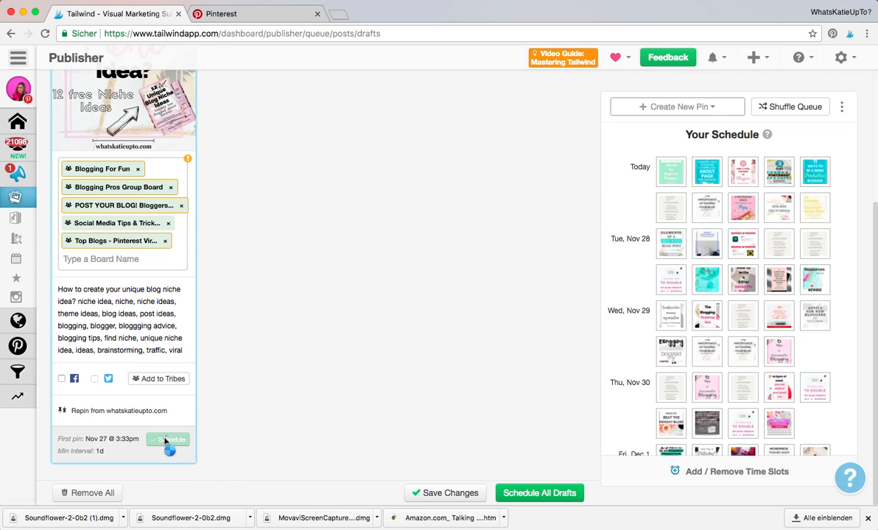
left_click(167, 440)
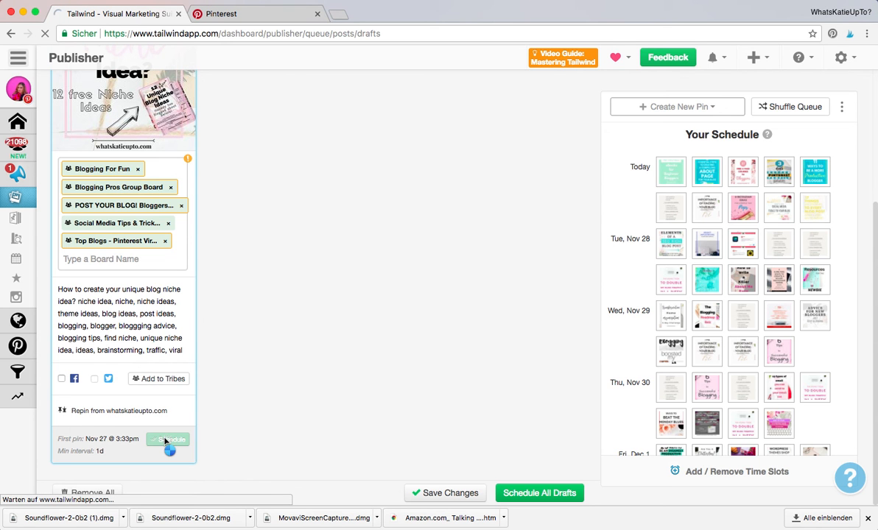
left_click(168, 440)
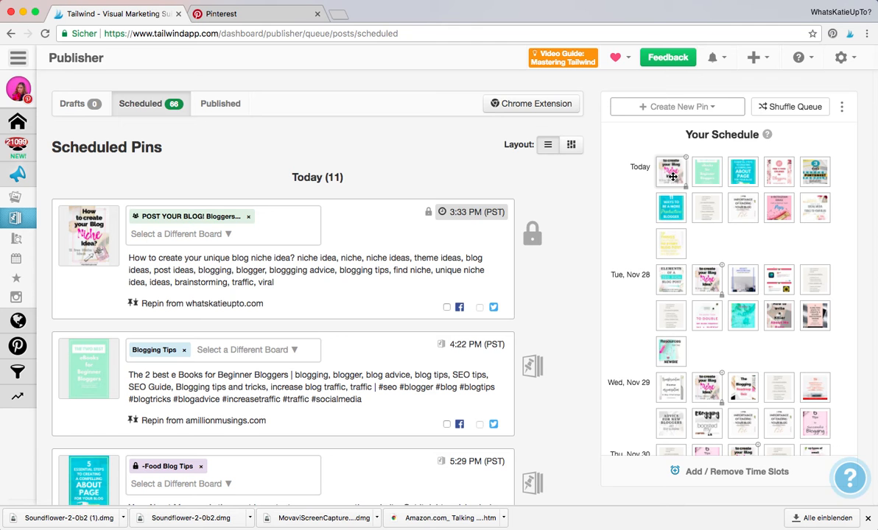
mouse_move(672, 172)
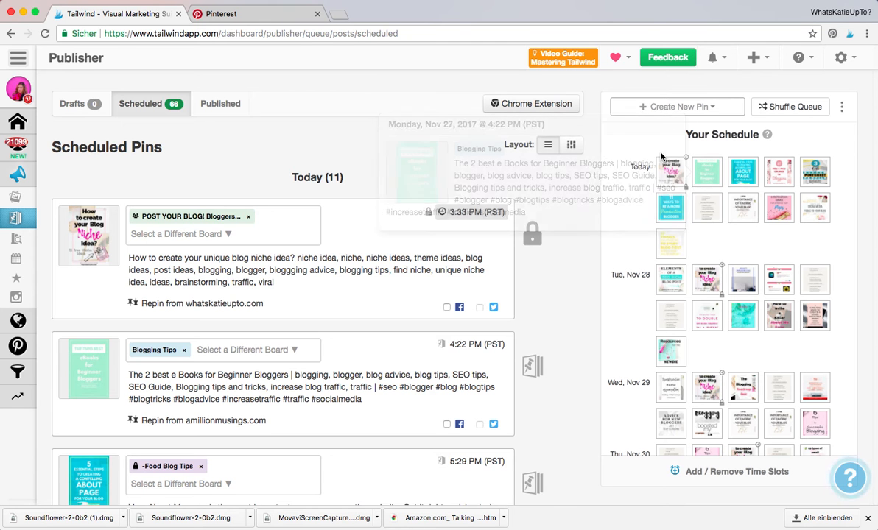
mouse_move(720, 230)
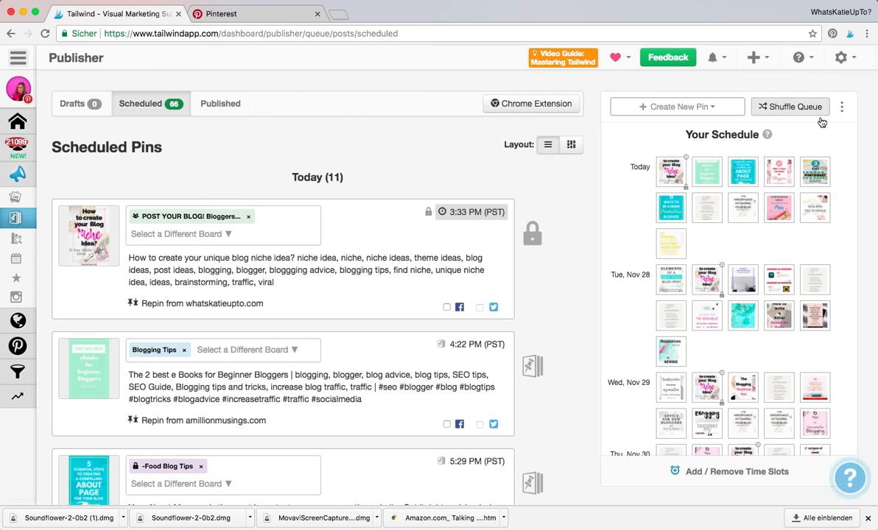
mouse_move(671, 172)
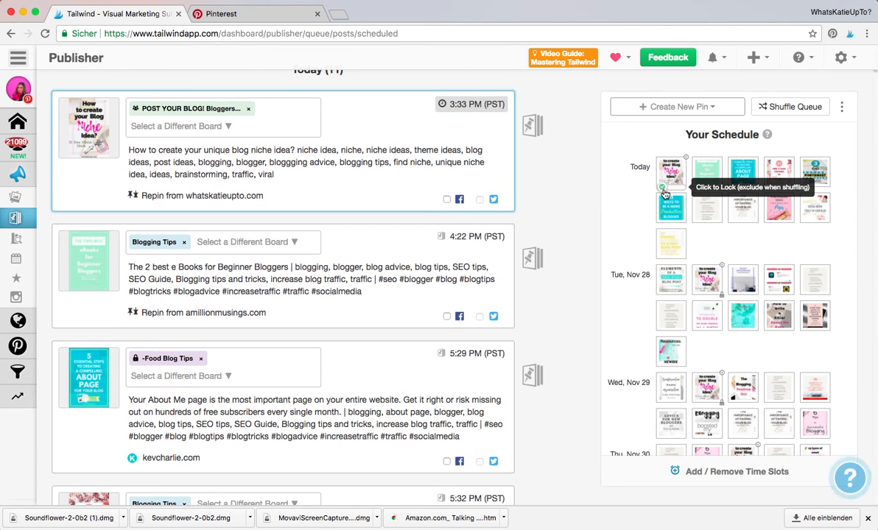
left_click(664, 192)
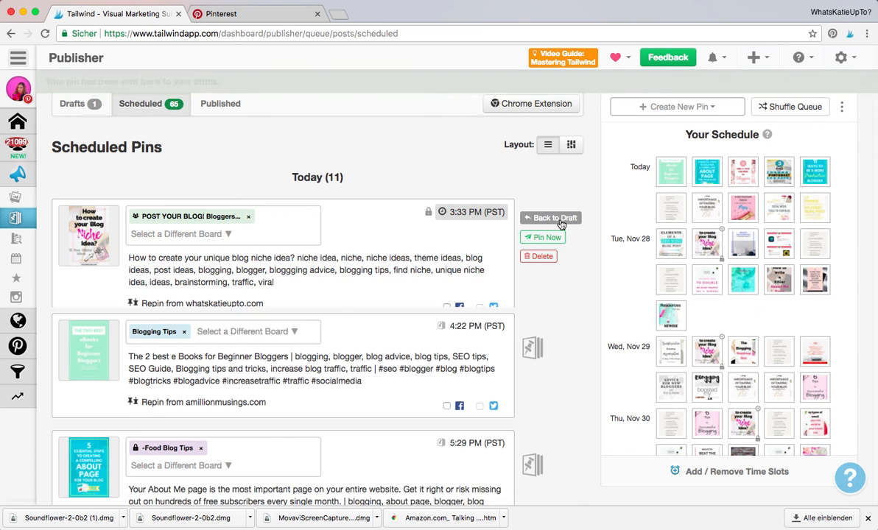
Return the 3:33 PM pin to drafts and add the five group boards to it
left_click(555, 217)
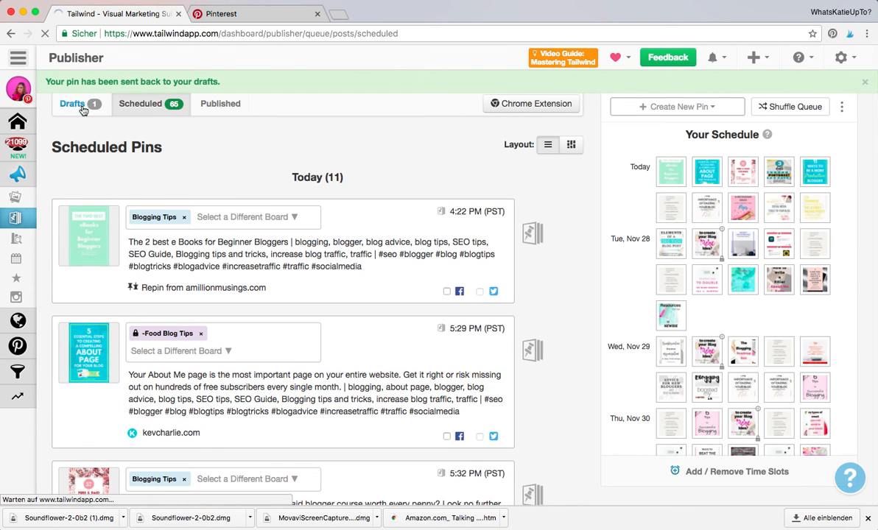
left_click(72, 103)
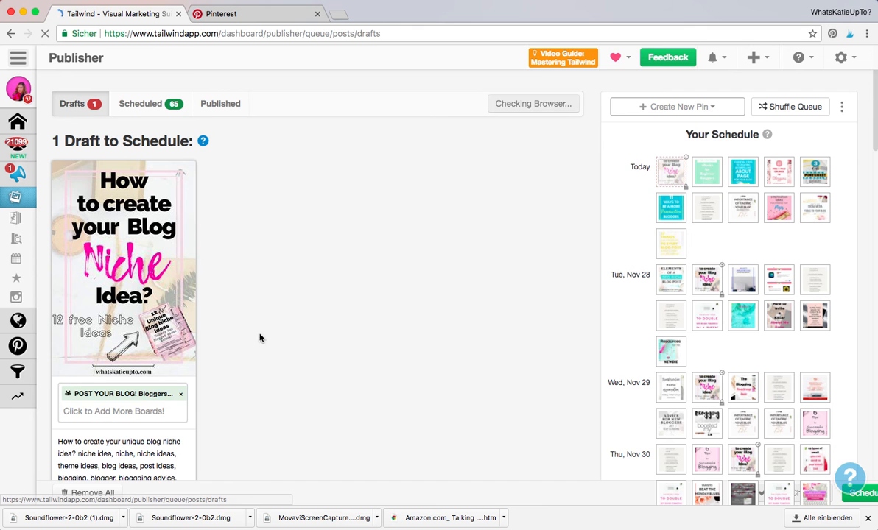
left_click(114, 411)
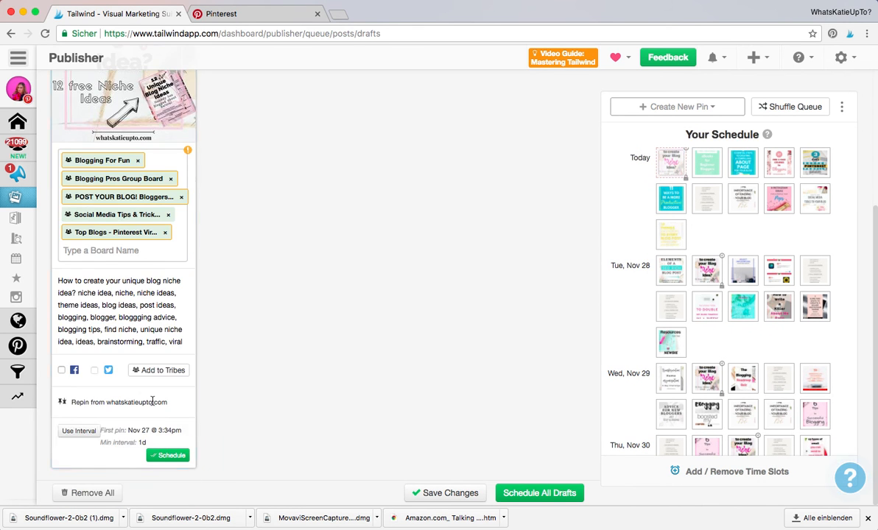
Apply an Exact 1-day interval with the first pin Nov 27 at 3:34 PM
left_click(79, 431)
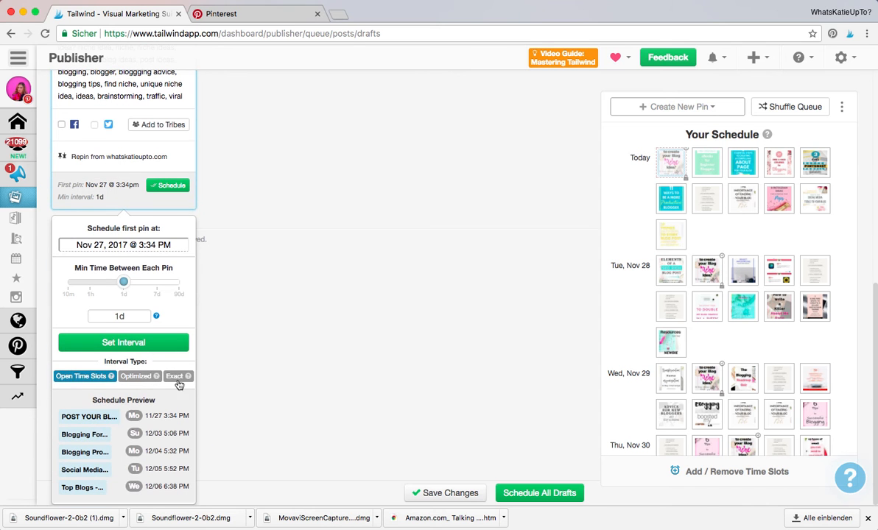
left_click(175, 377)
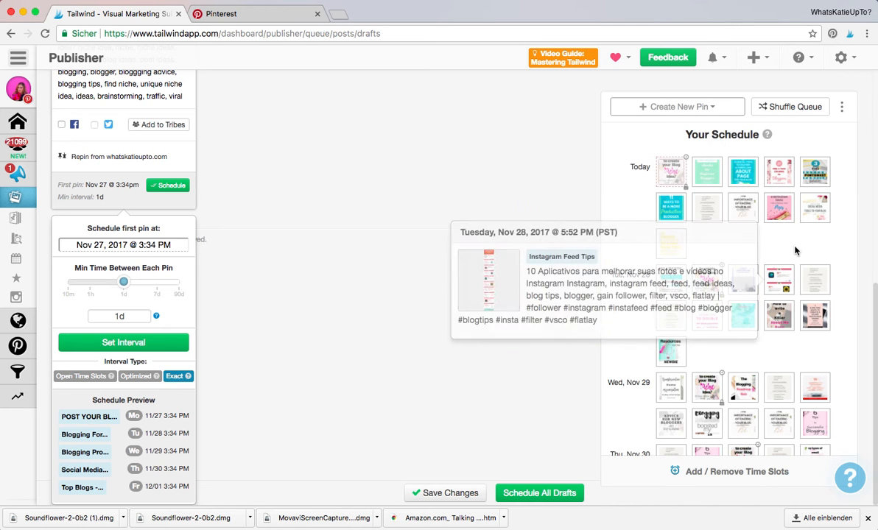
mouse_move(713, 239)
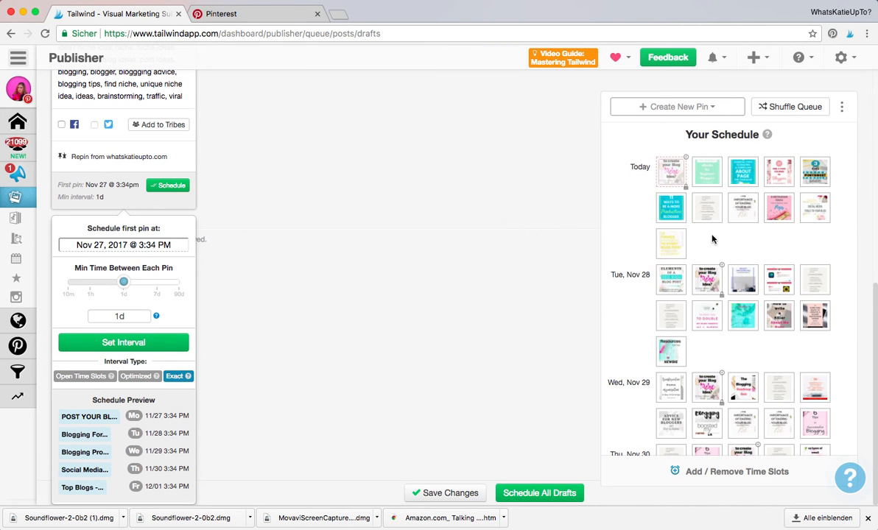
mouse_move(572, 254)
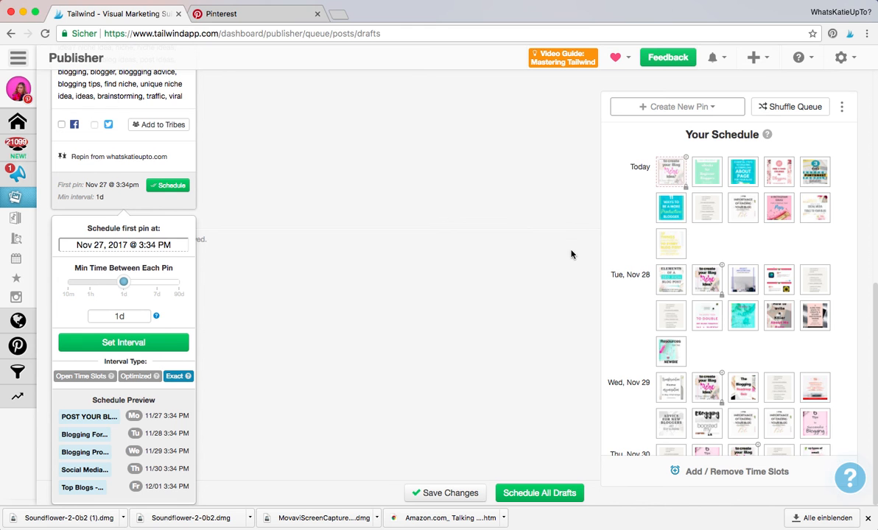
scroll("down", 3)
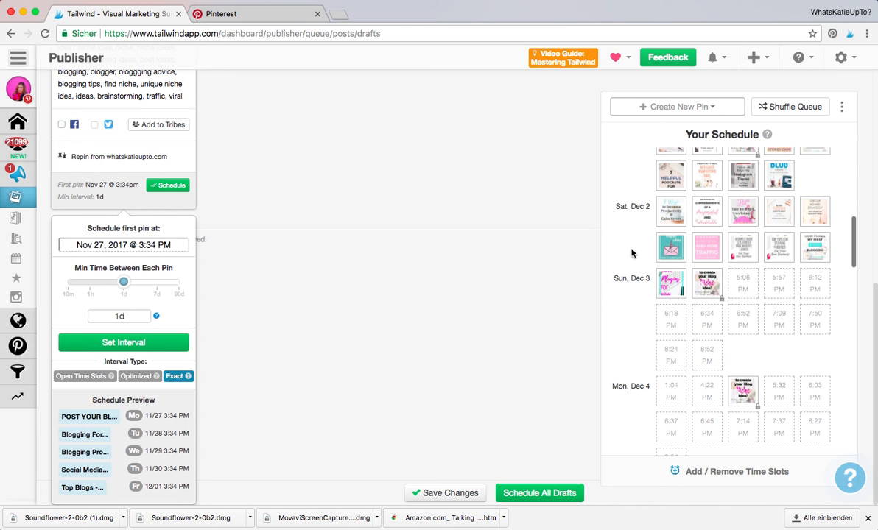
mouse_move(708, 283)
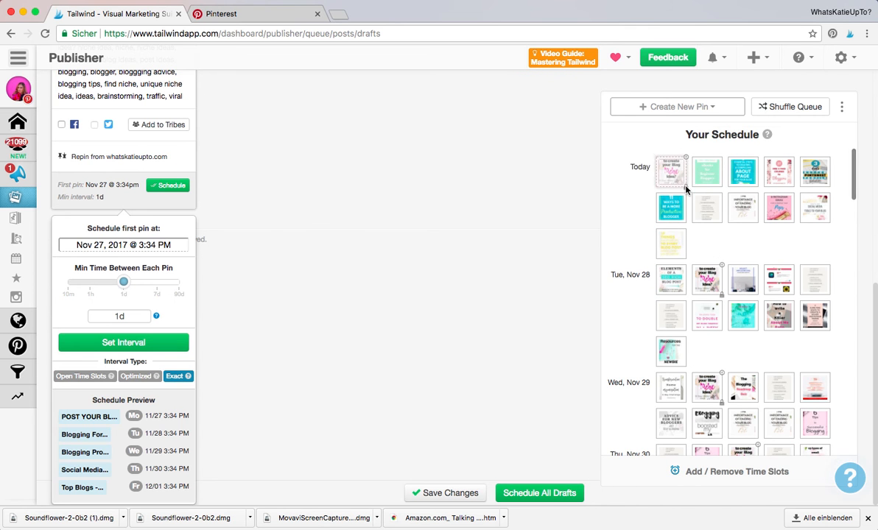
mouse_move(546, 187)
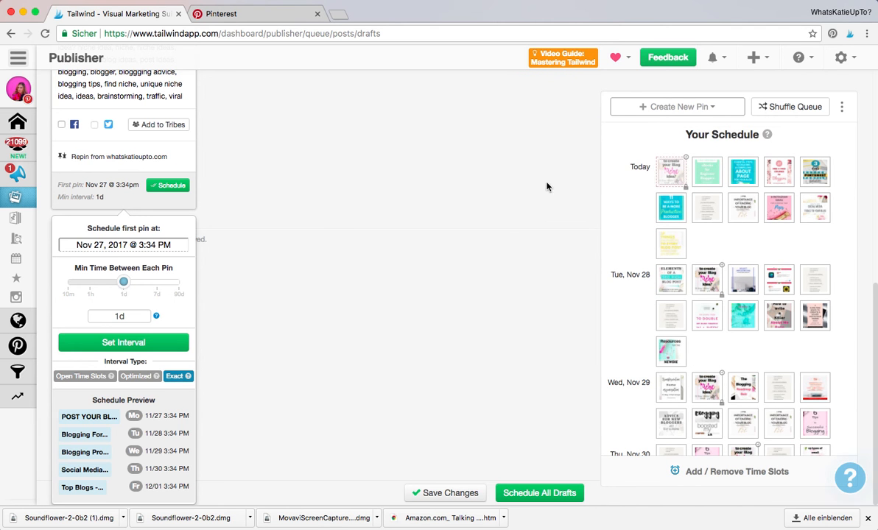
mouse_move(255, 312)
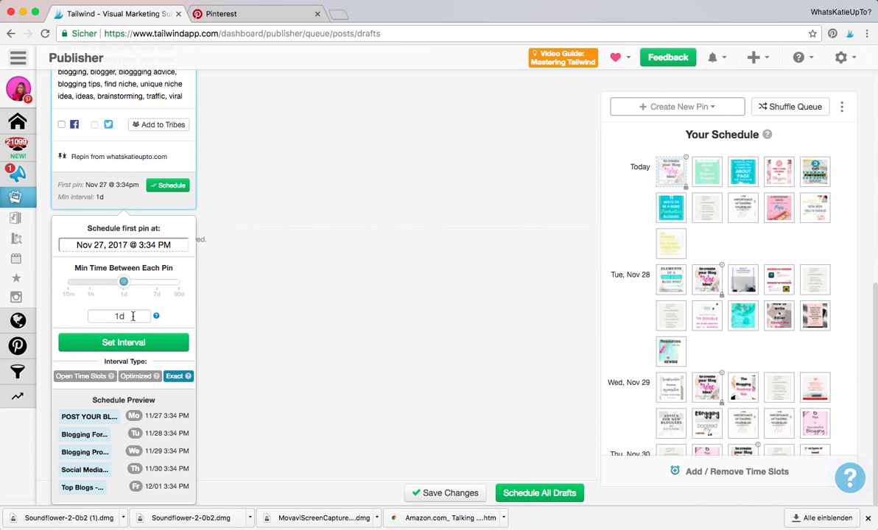
left_click(120, 316)
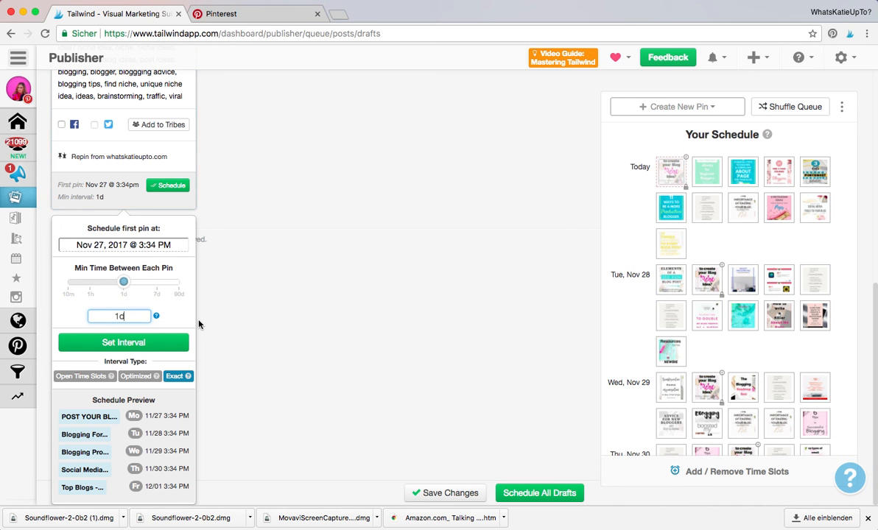
left_click(123, 245)
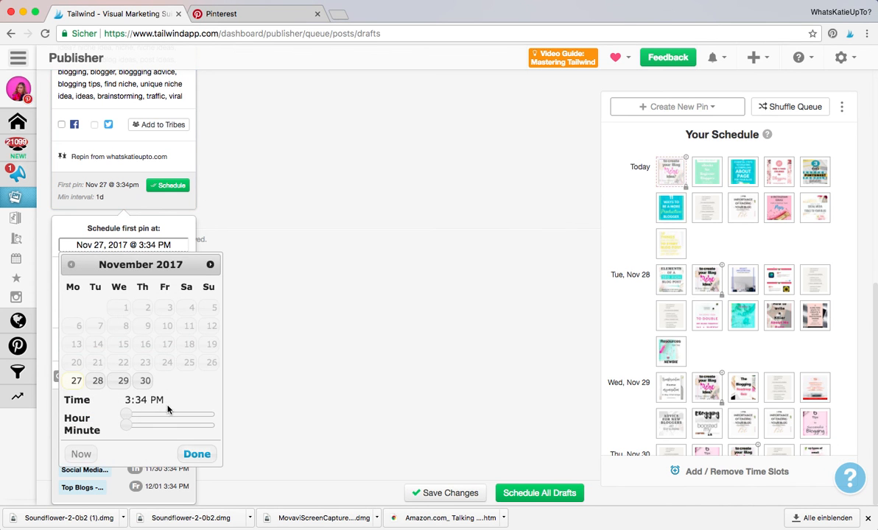
Move the first pin time to Nov 27, 2017 at 6:34 PM
left_click_drag(106, 414, 140, 414)
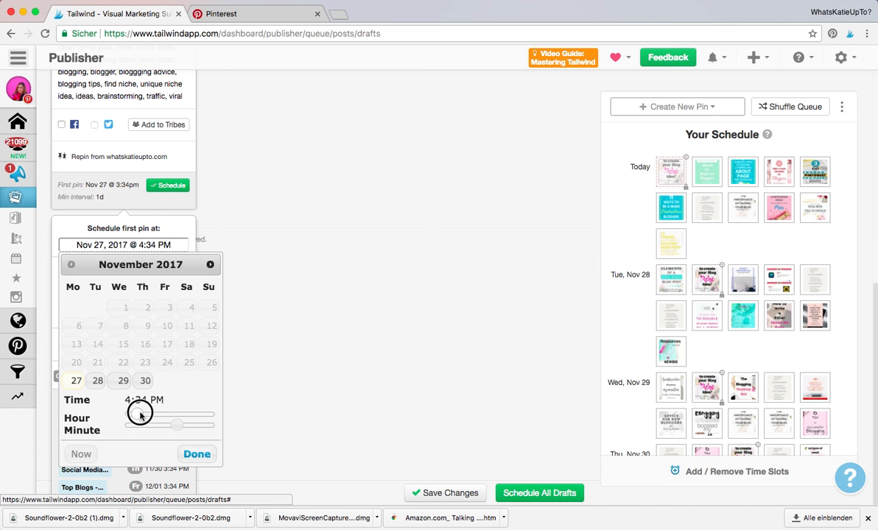
left_click_drag(140, 414, 159, 414)
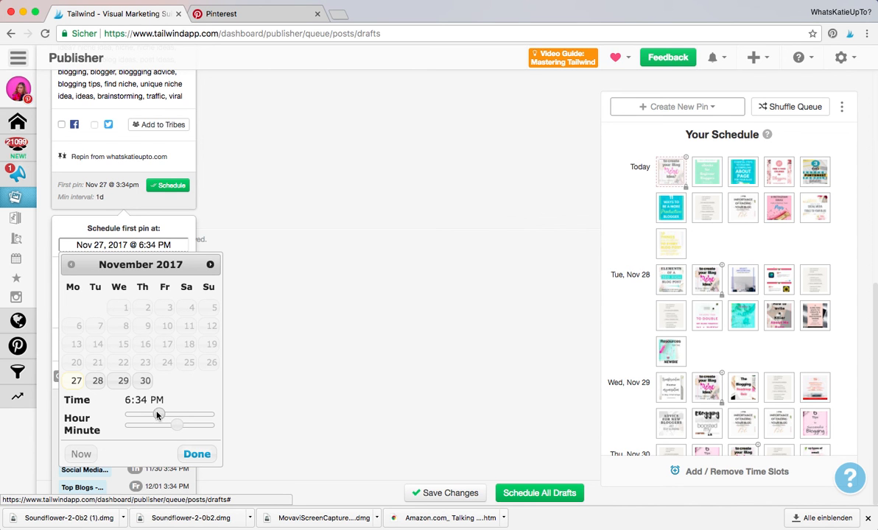
mouse_move(209, 477)
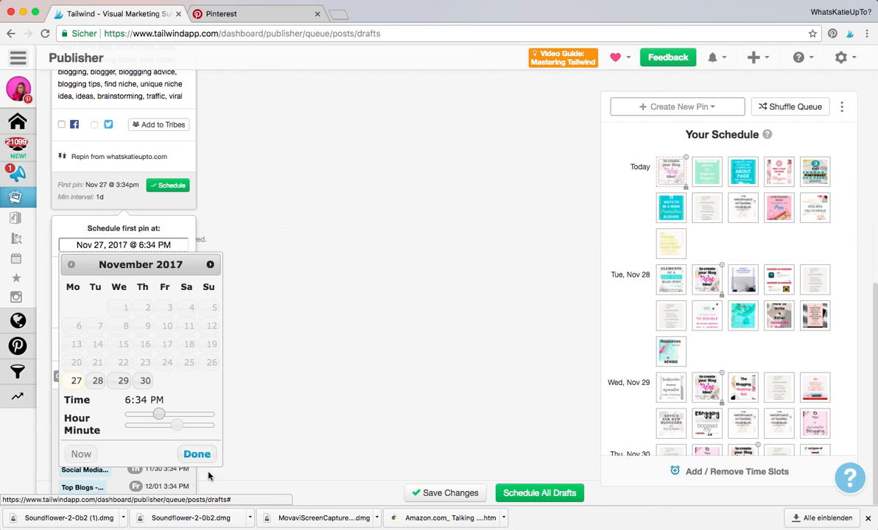
mouse_move(214, 447)
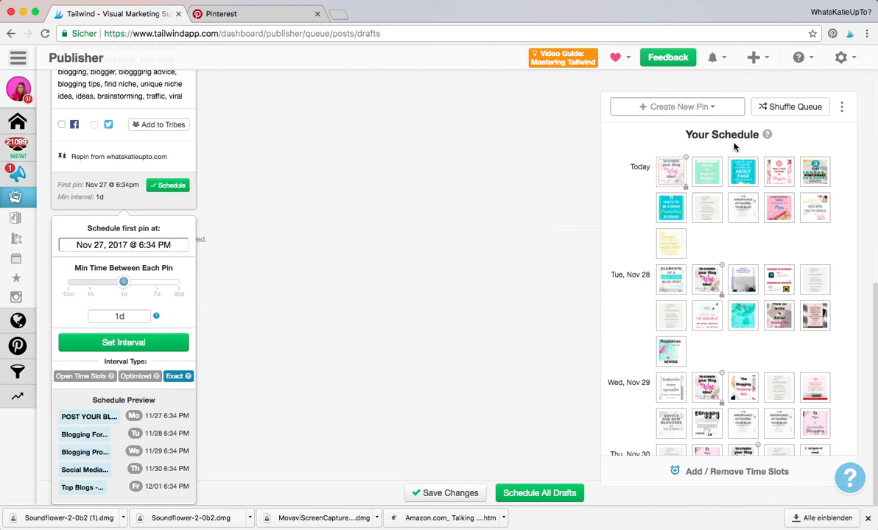
mouse_move(345, 226)
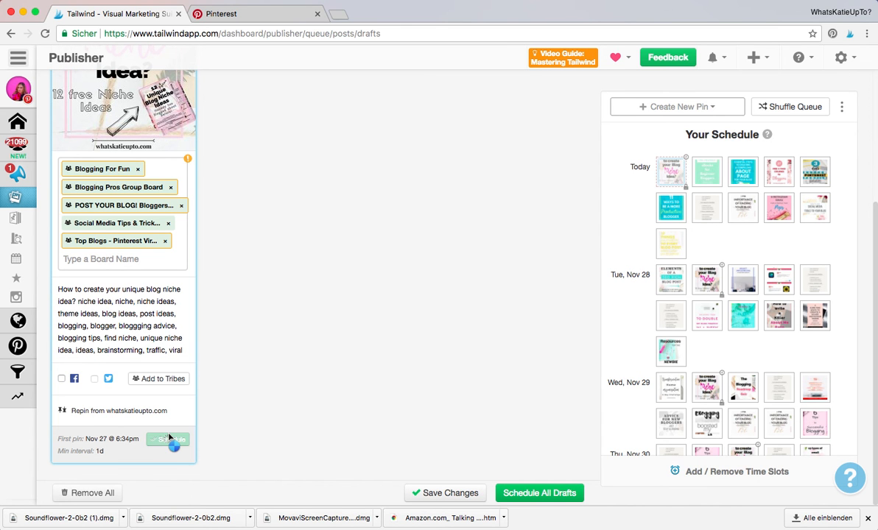
Schedule the 6:34 PM interval posts to all five boards, bringing scheduled pins to 70
left_click(168, 439)
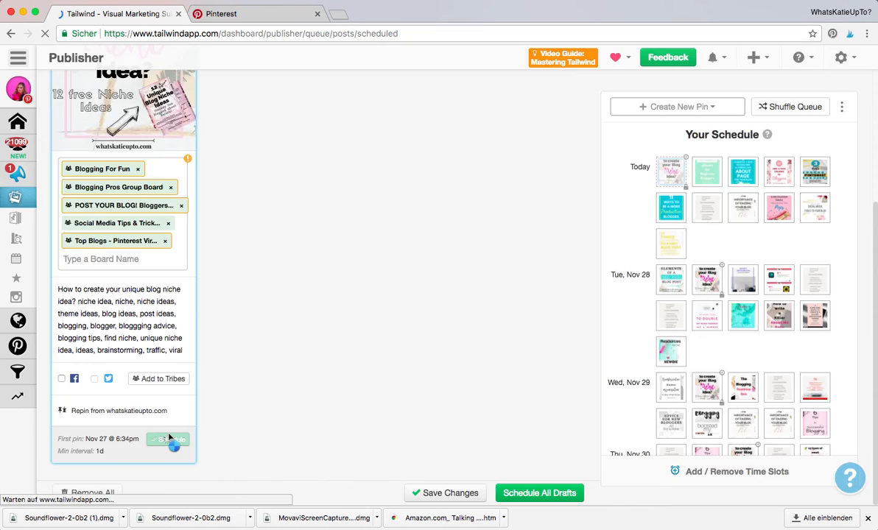
left_click(168, 440)
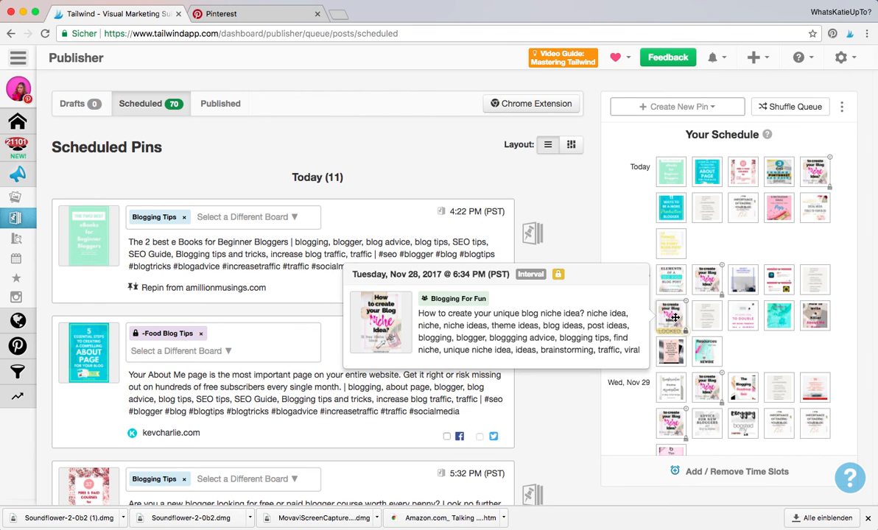
scroll("down", 3)
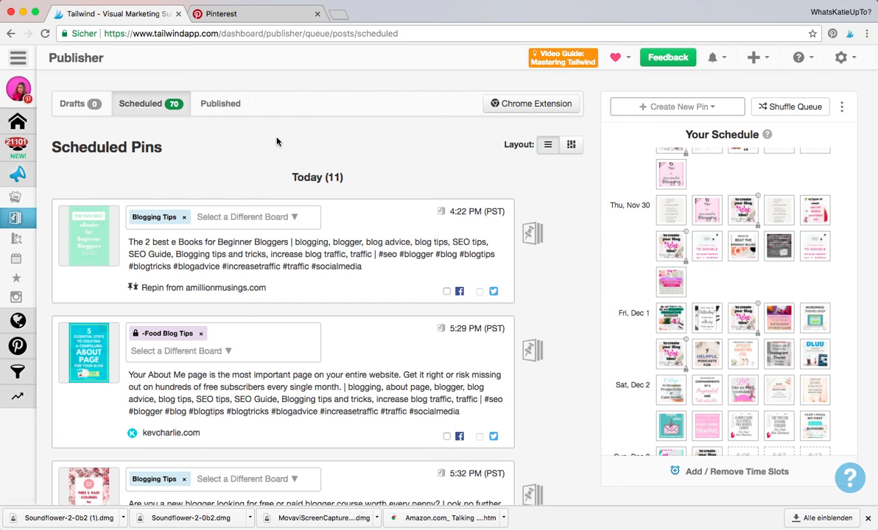
mouse_move(321, 151)
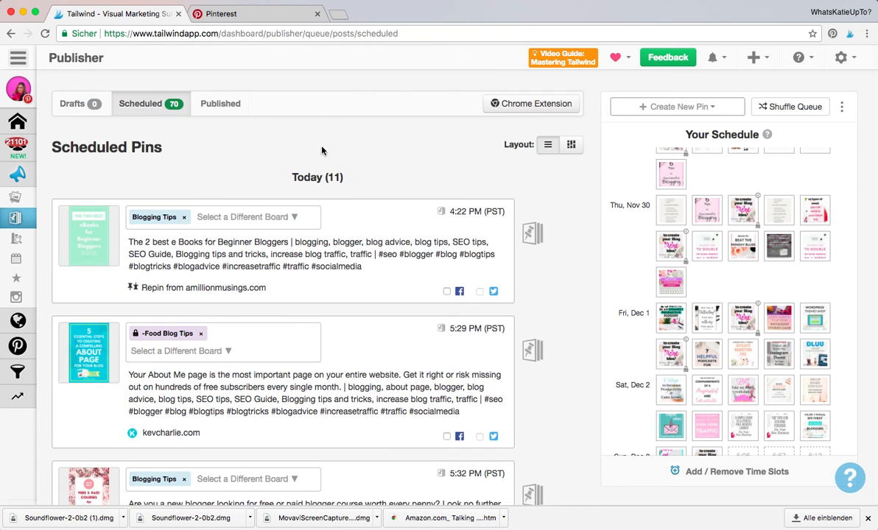
mouse_move(245, 161)
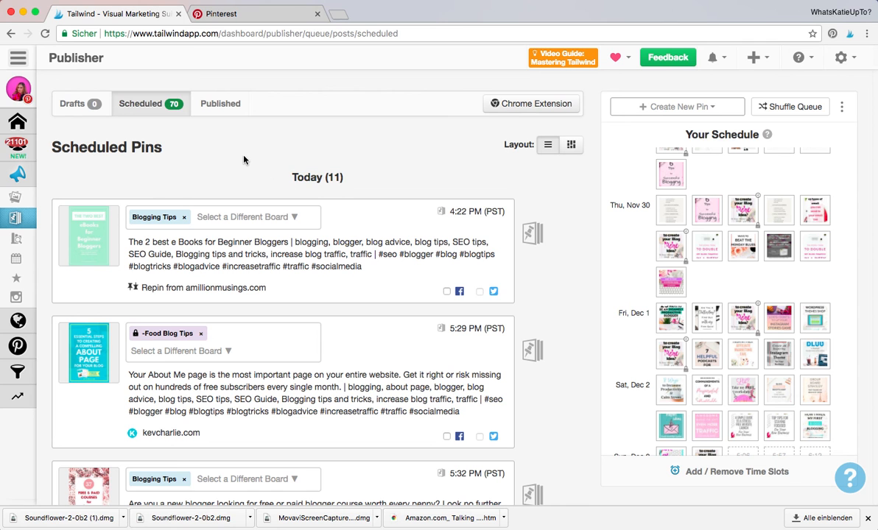